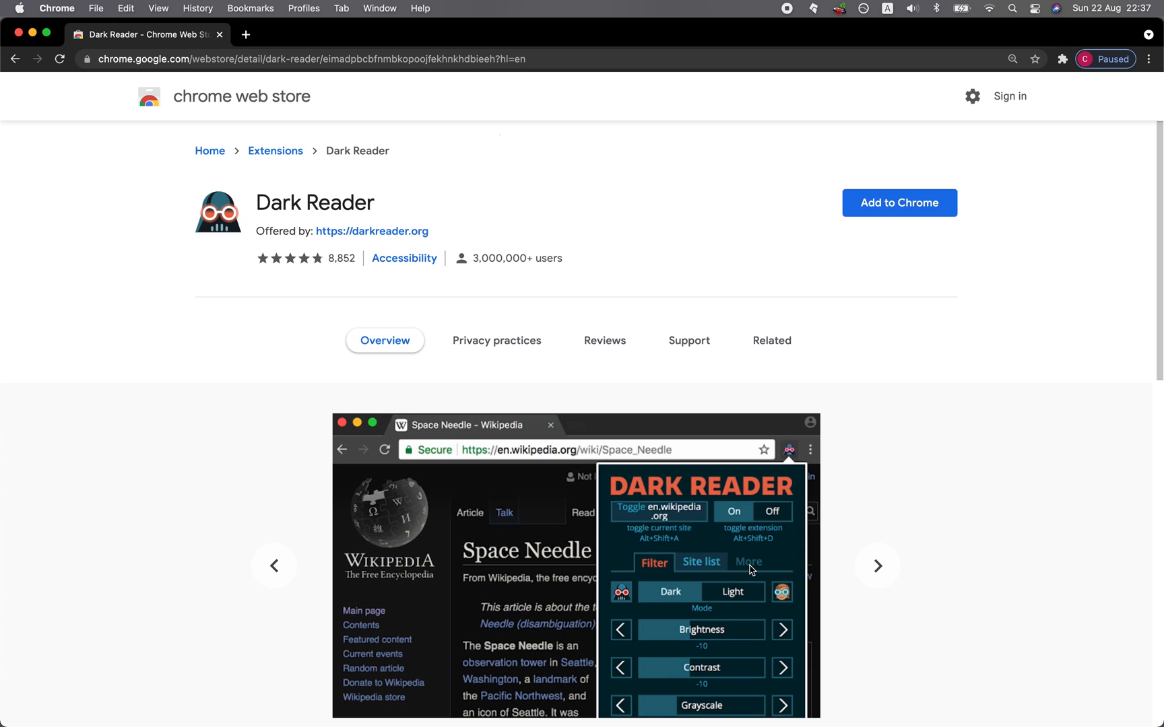
mouse_move(685, 599)
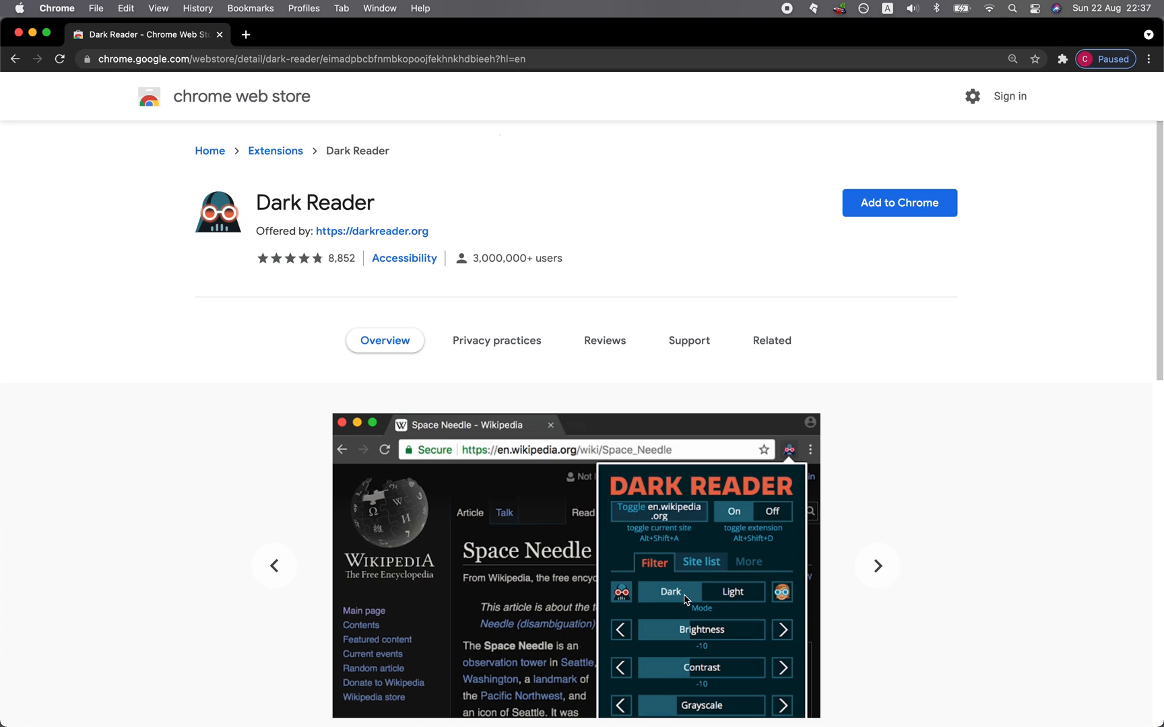
mouse_move(740, 589)
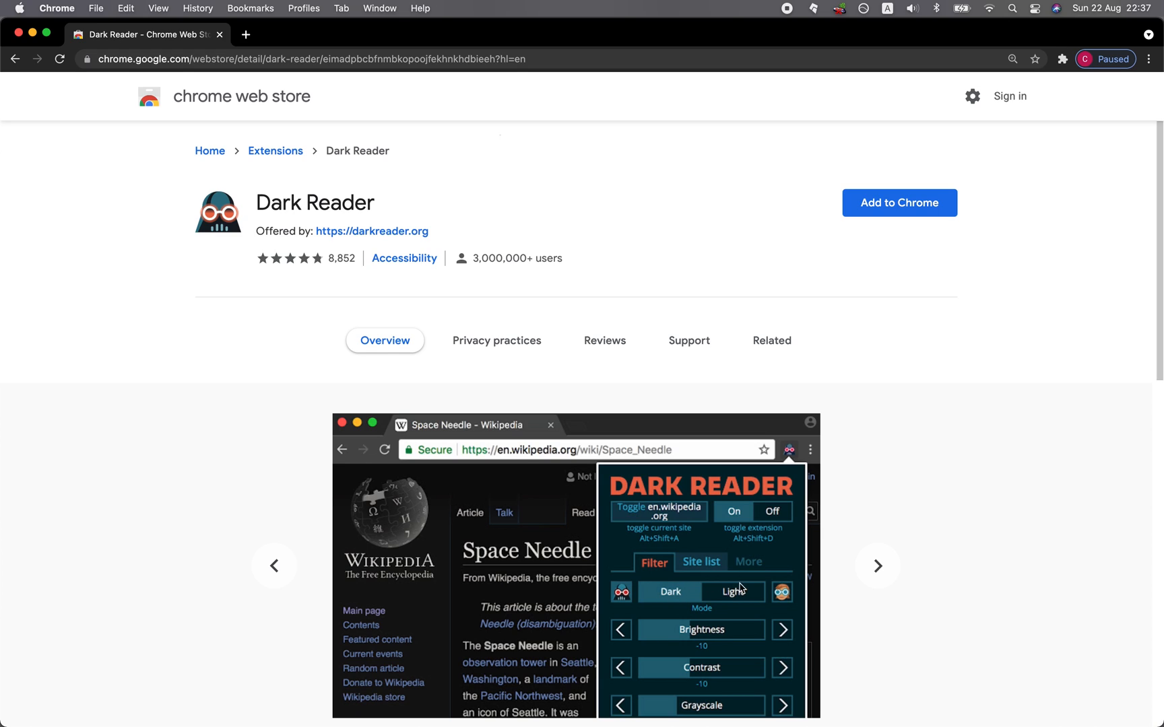
mouse_move(707, 633)
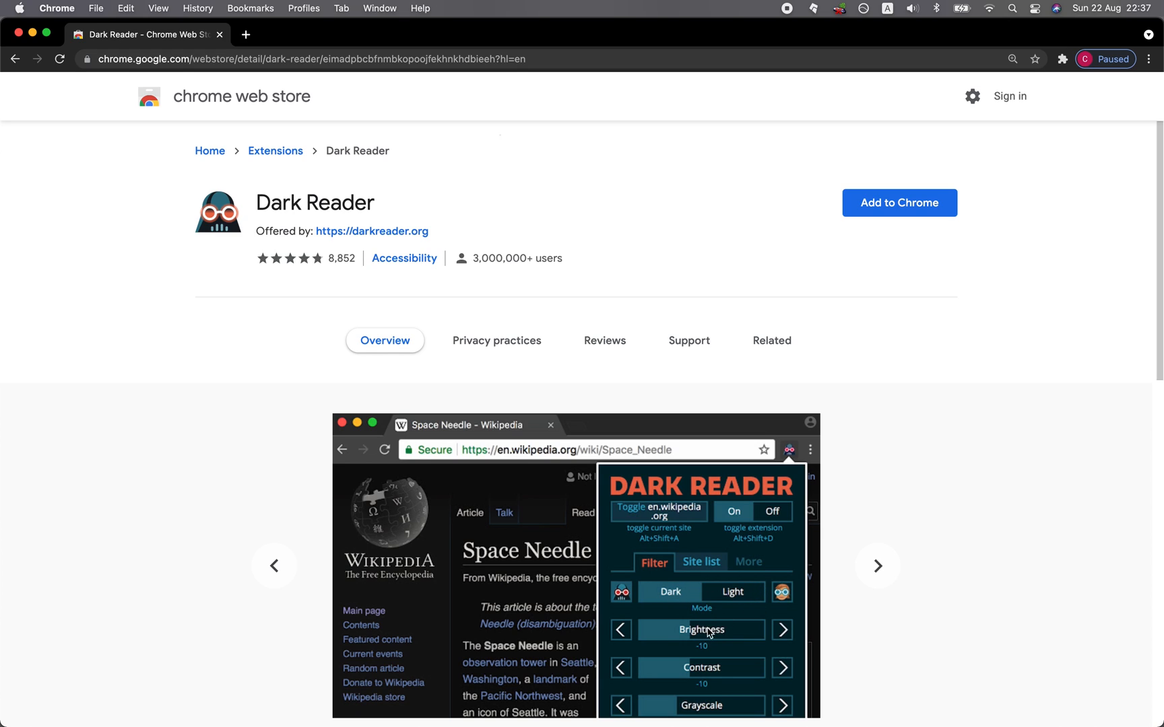
mouse_move(722, 683)
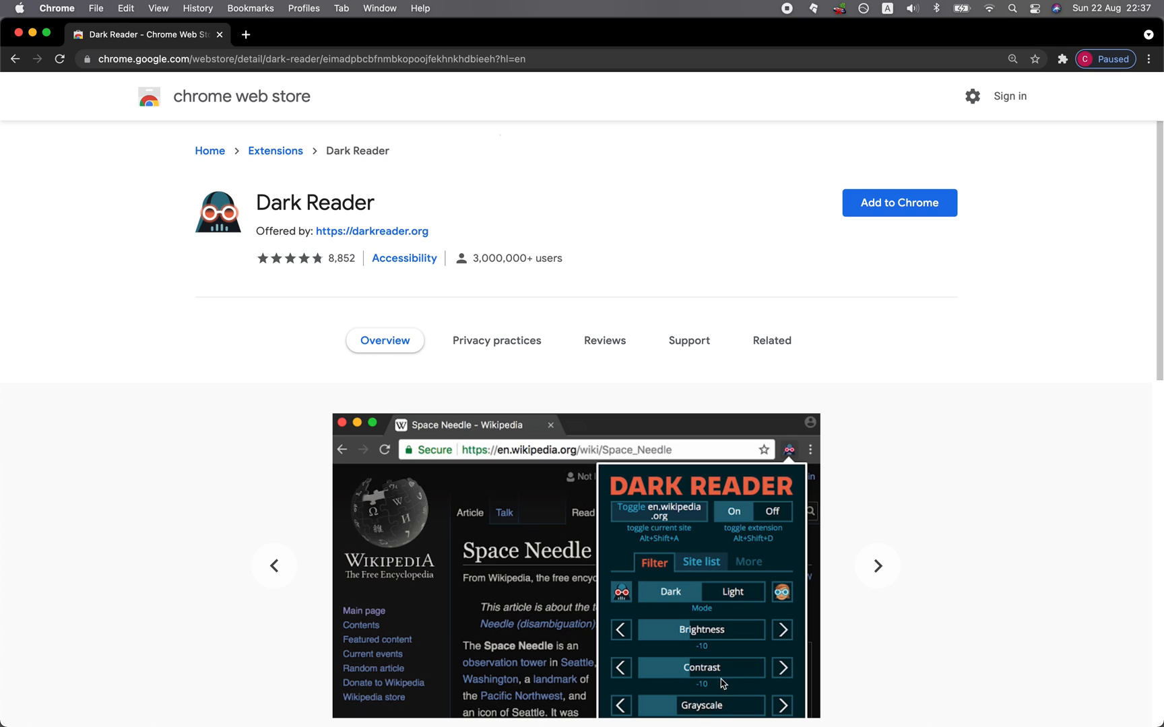
mouse_move(923, 442)
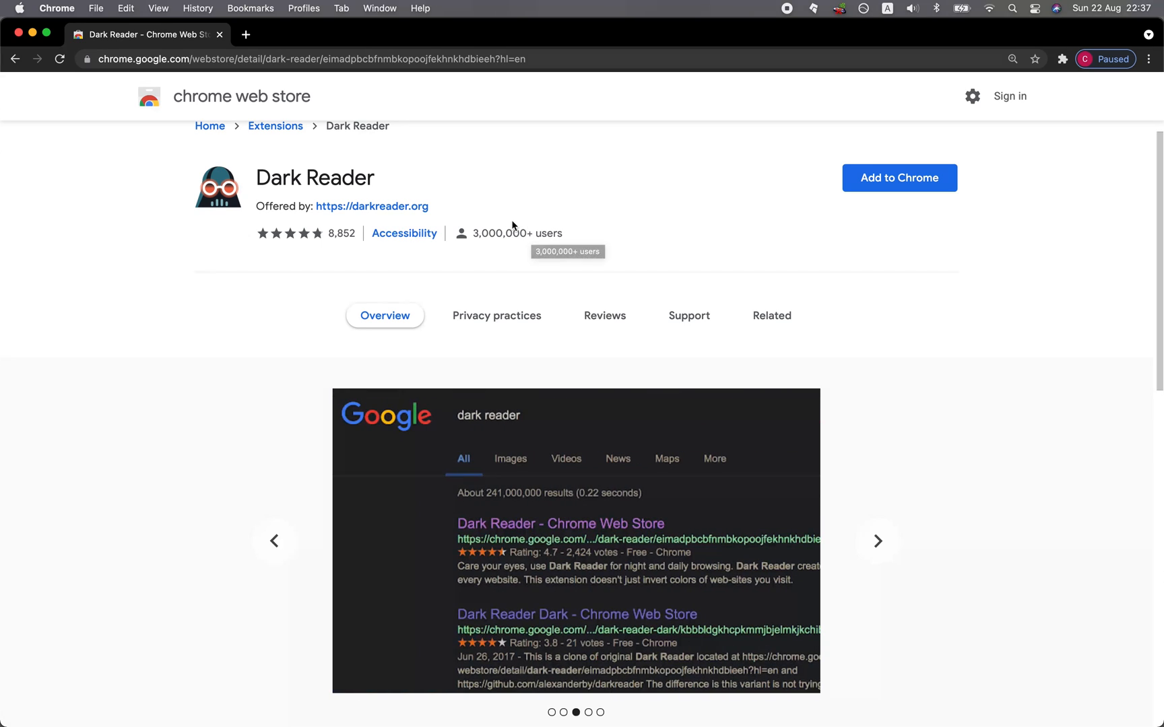
mouse_move(315, 238)
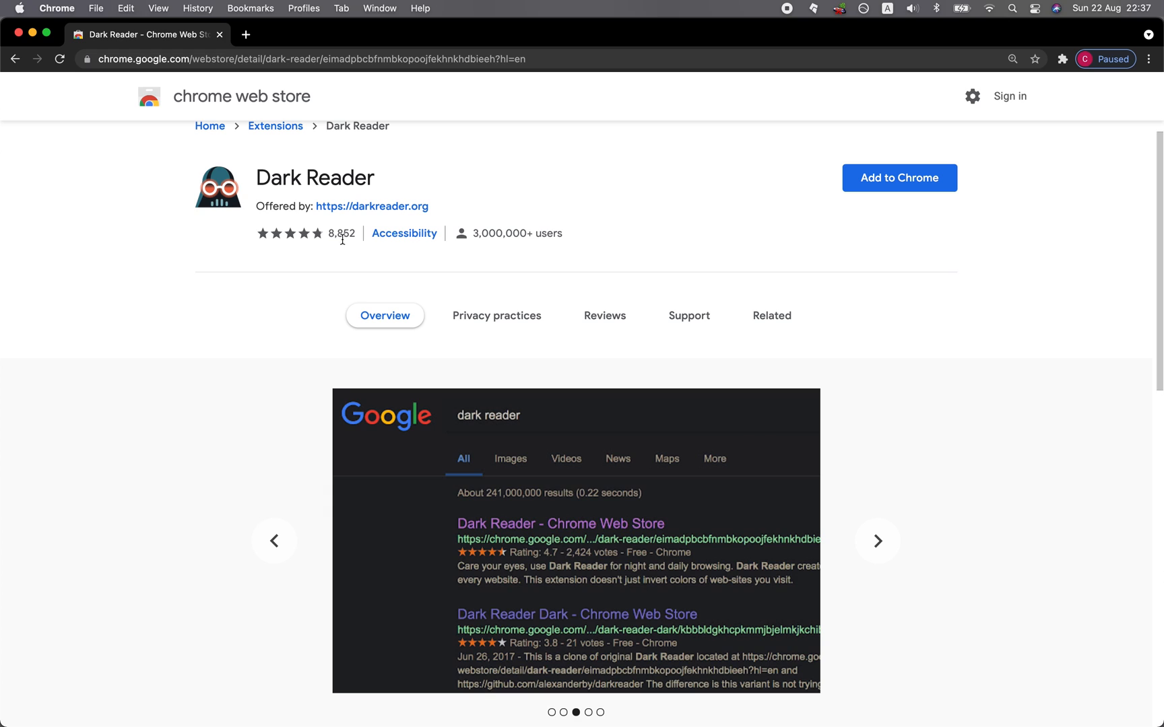
Search Google for 'dark reader' and open the Dark Reader Chrome Web Store result
click(877, 540)
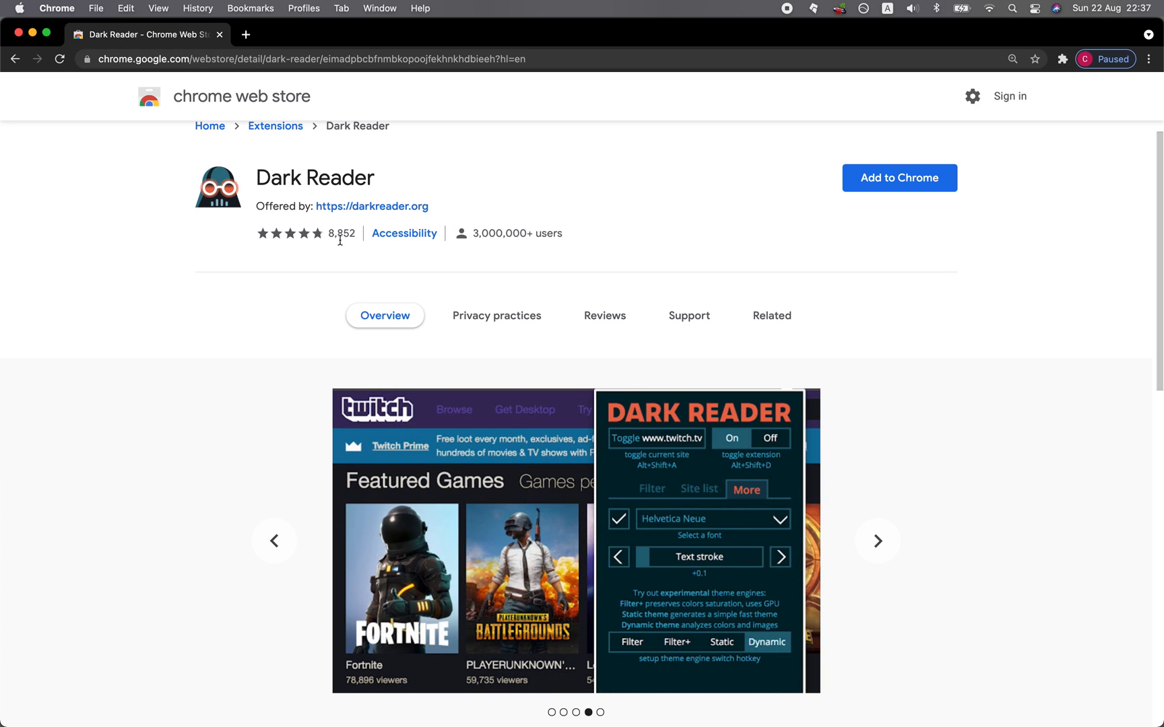
mouse_move(573, 245)
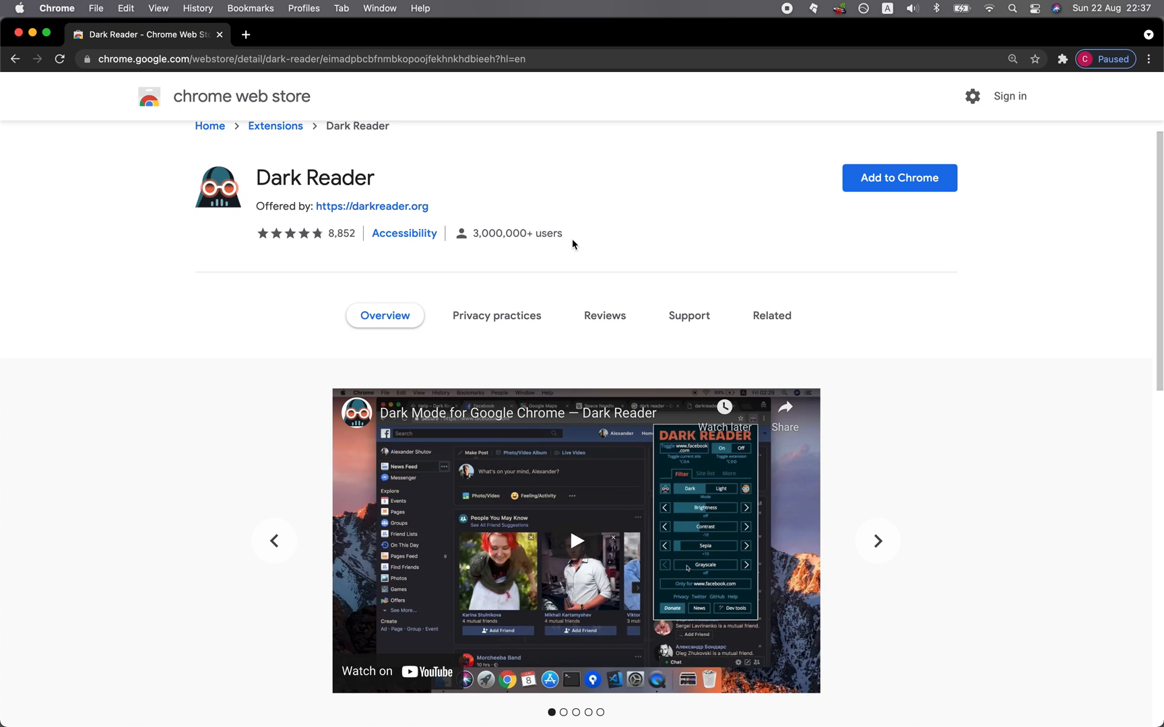
mouse_move(199, 389)
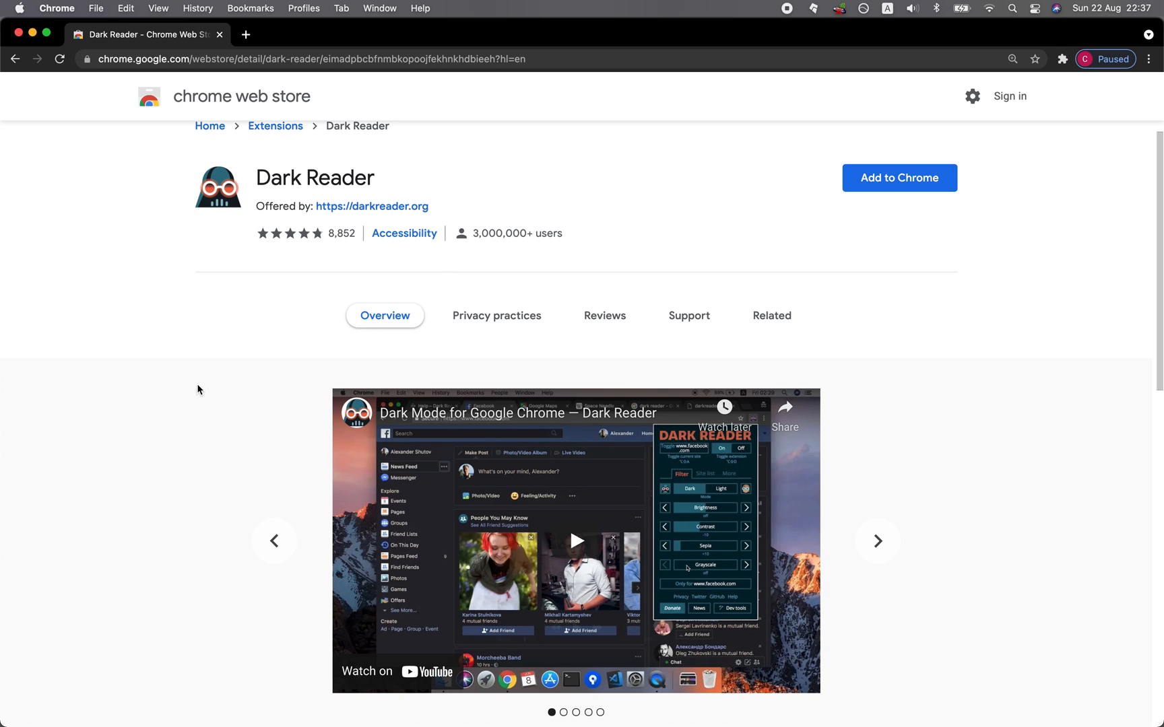
mouse_move(254, 281)
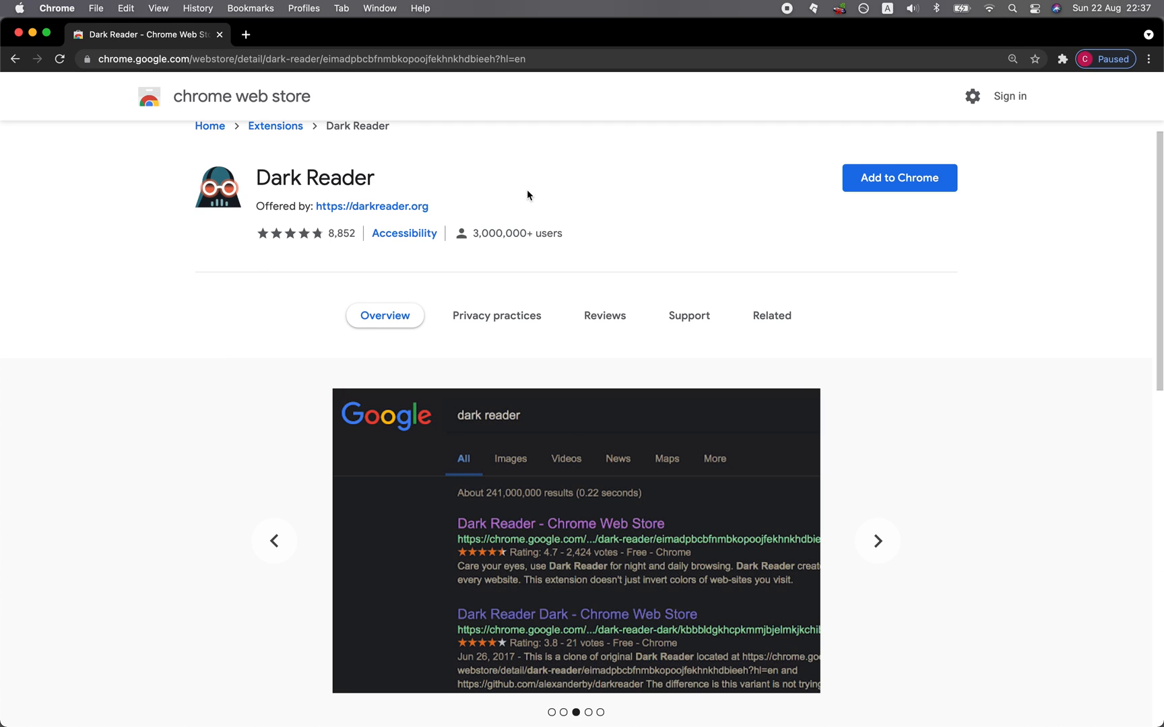
mouse_move(698, 225)
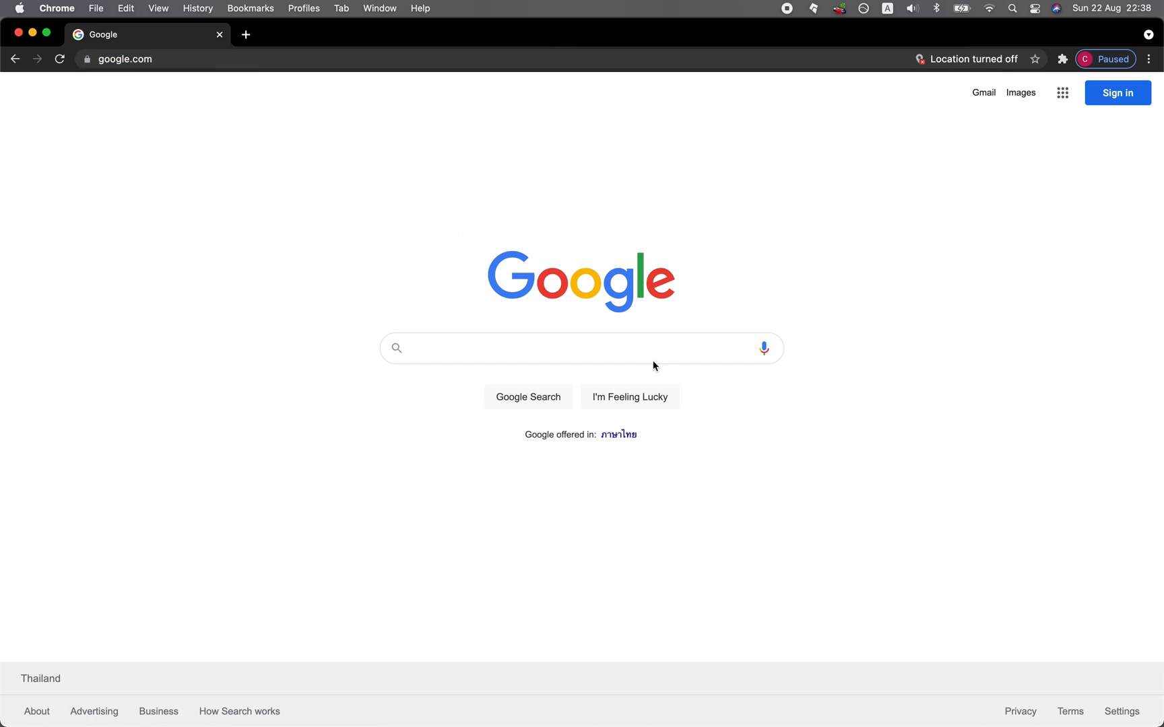
text(dark reader)
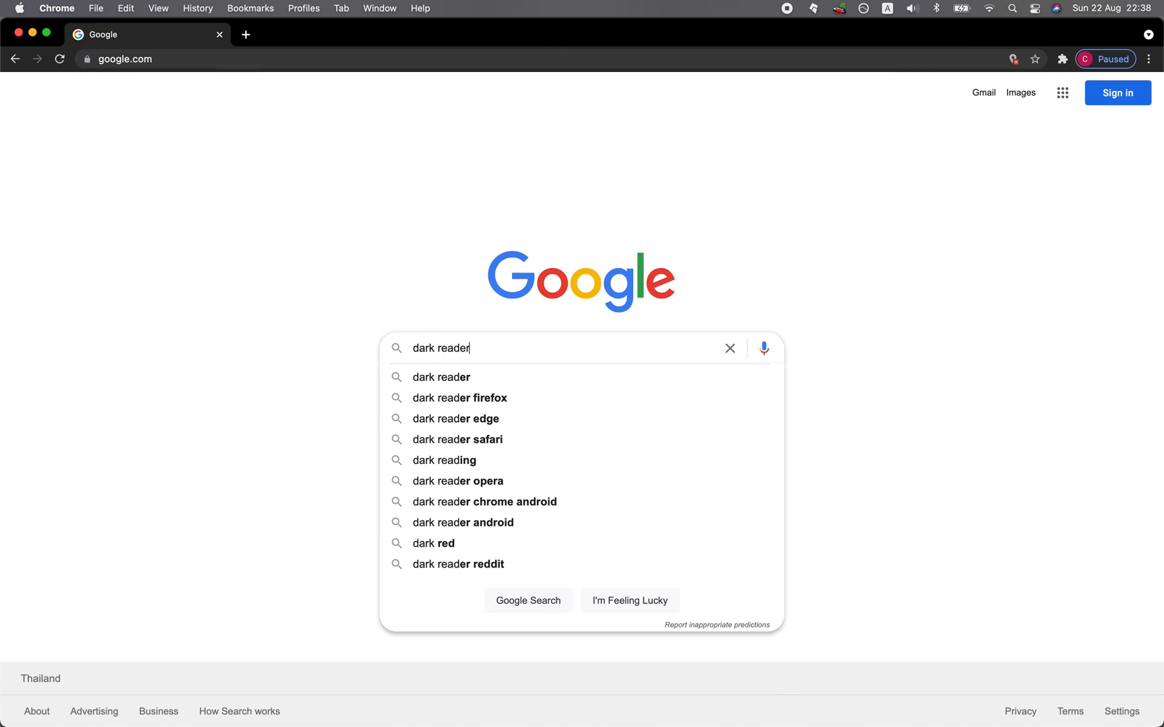
key(Enter)
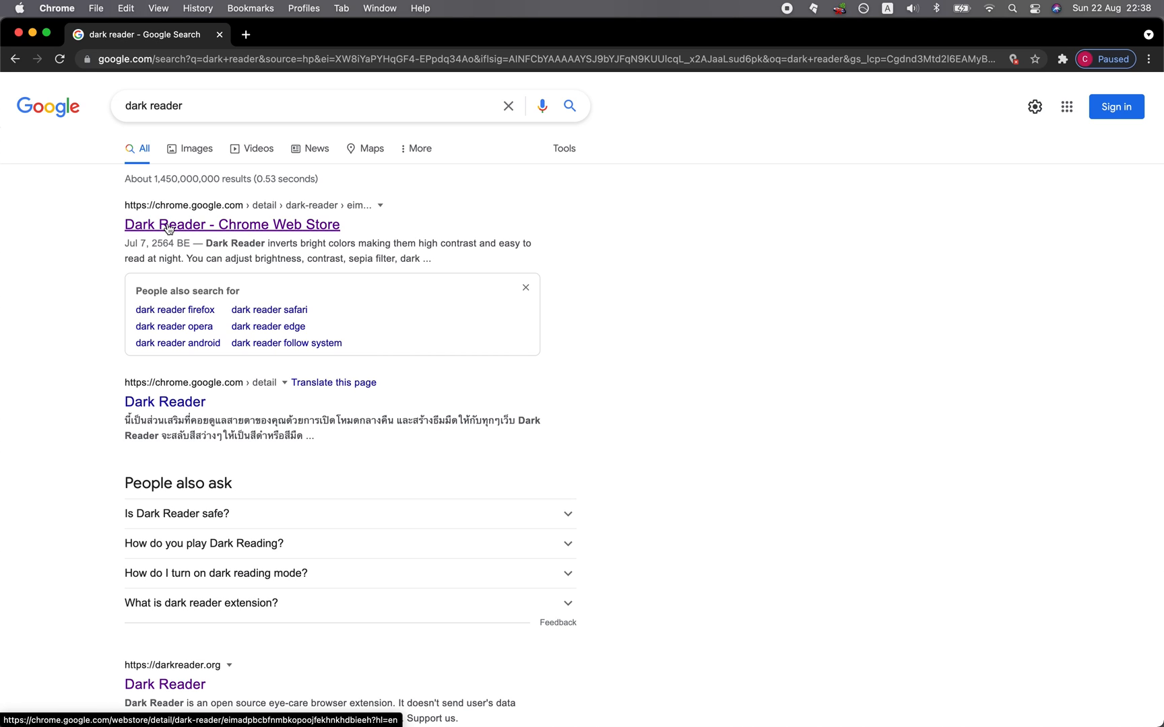
click(231, 224)
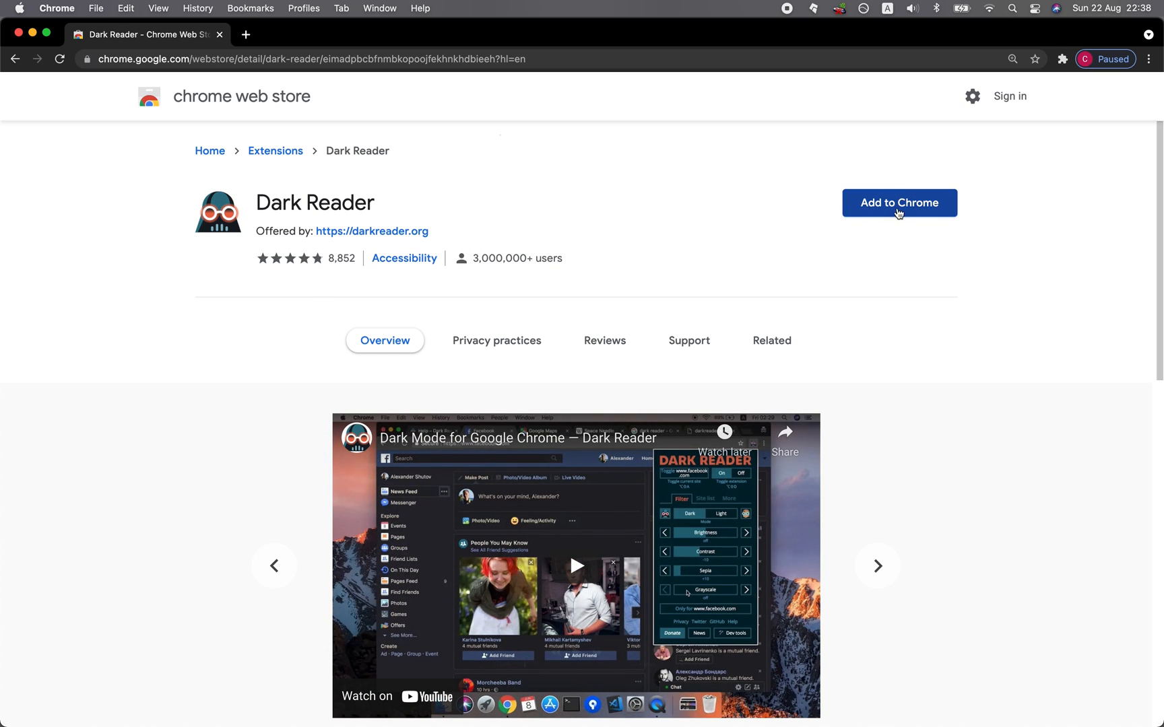
Add the Dark Reader extension to Chrome and confirm the installation
click(897, 202)
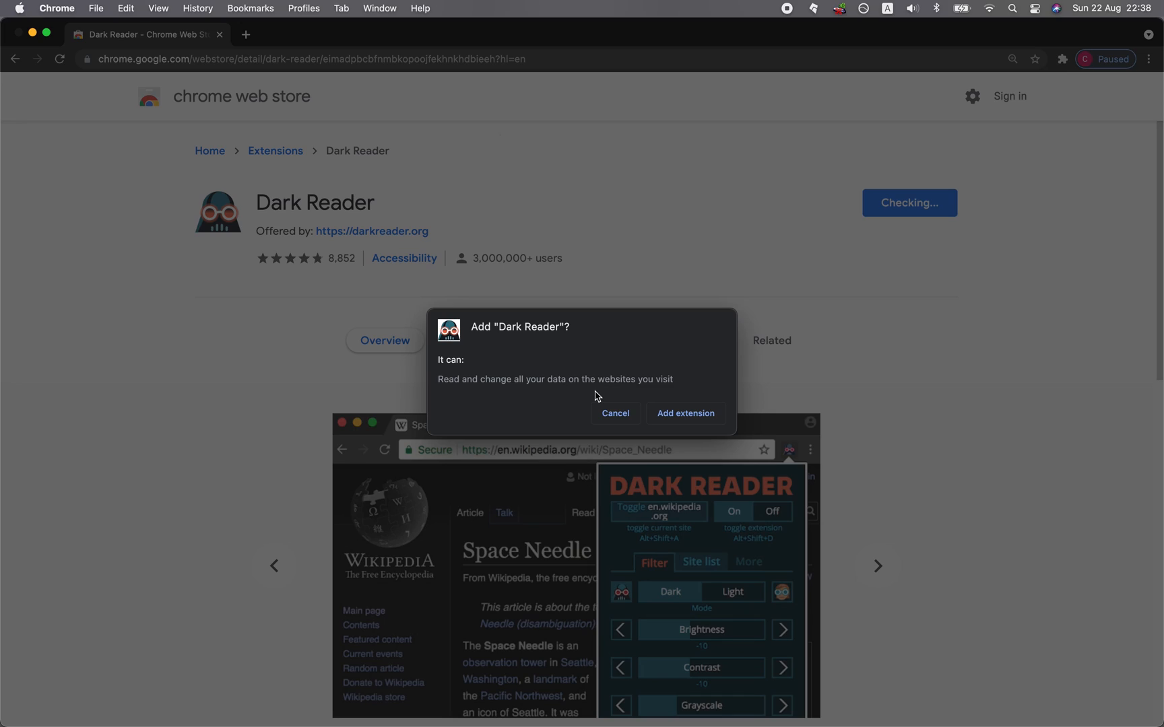
mouse_move(684, 413)
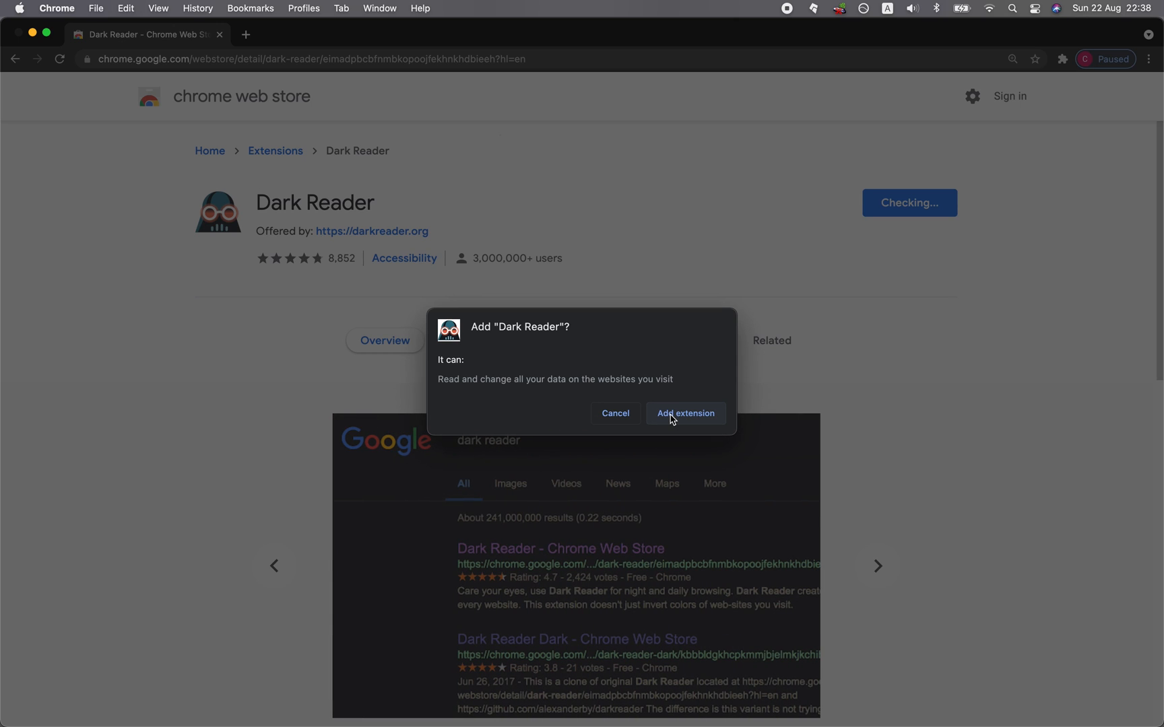
click(684, 414)
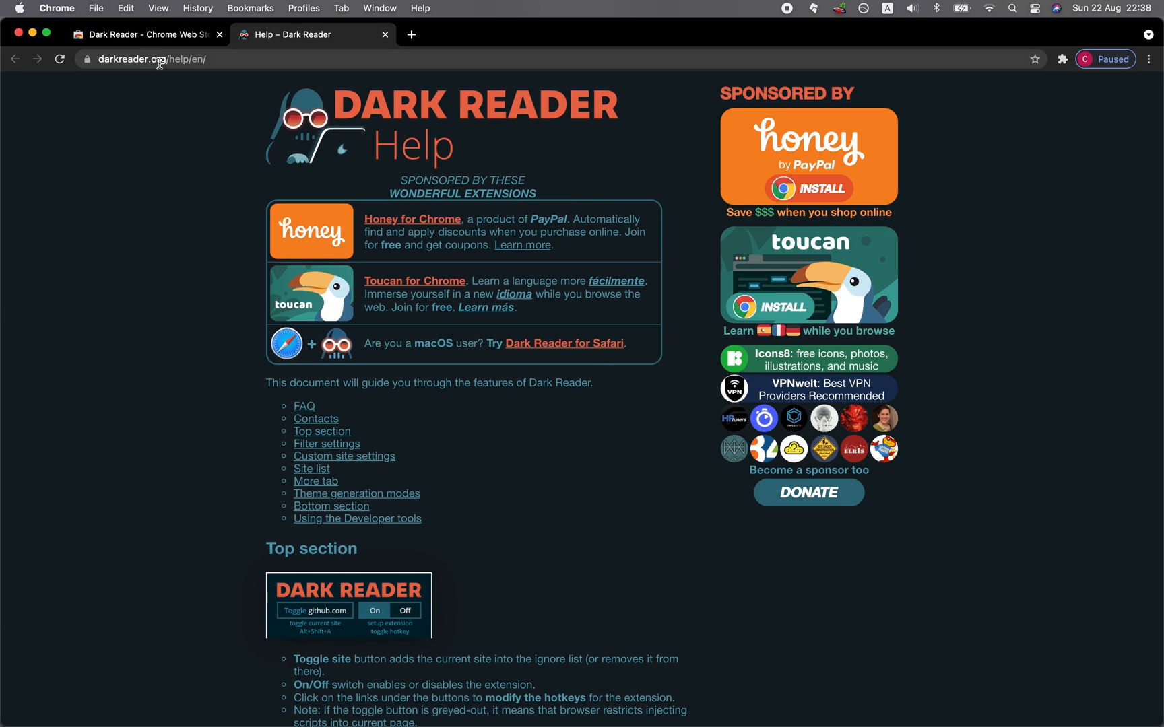
Enter gmail.com in the Dark Reader Help tab's address bar to load a darkened page
text(gmail.com)
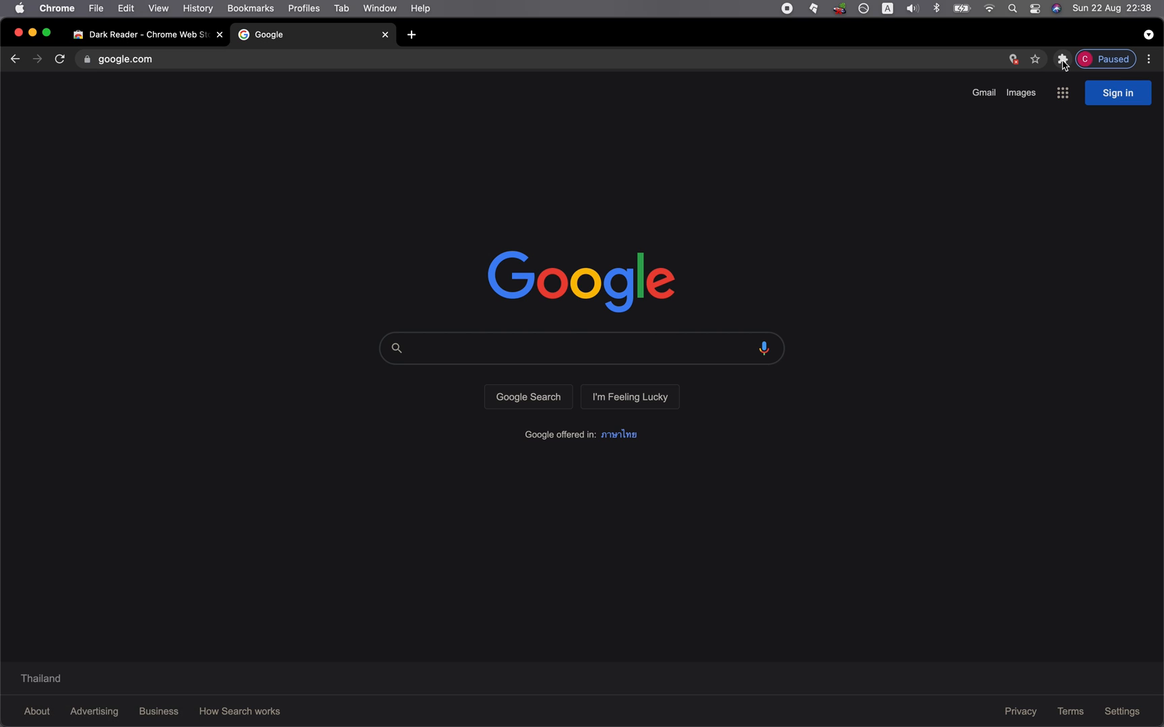
Open Dark Reader's popup from the Extensions puzzle menu on the Google homepage
click(582, 348)
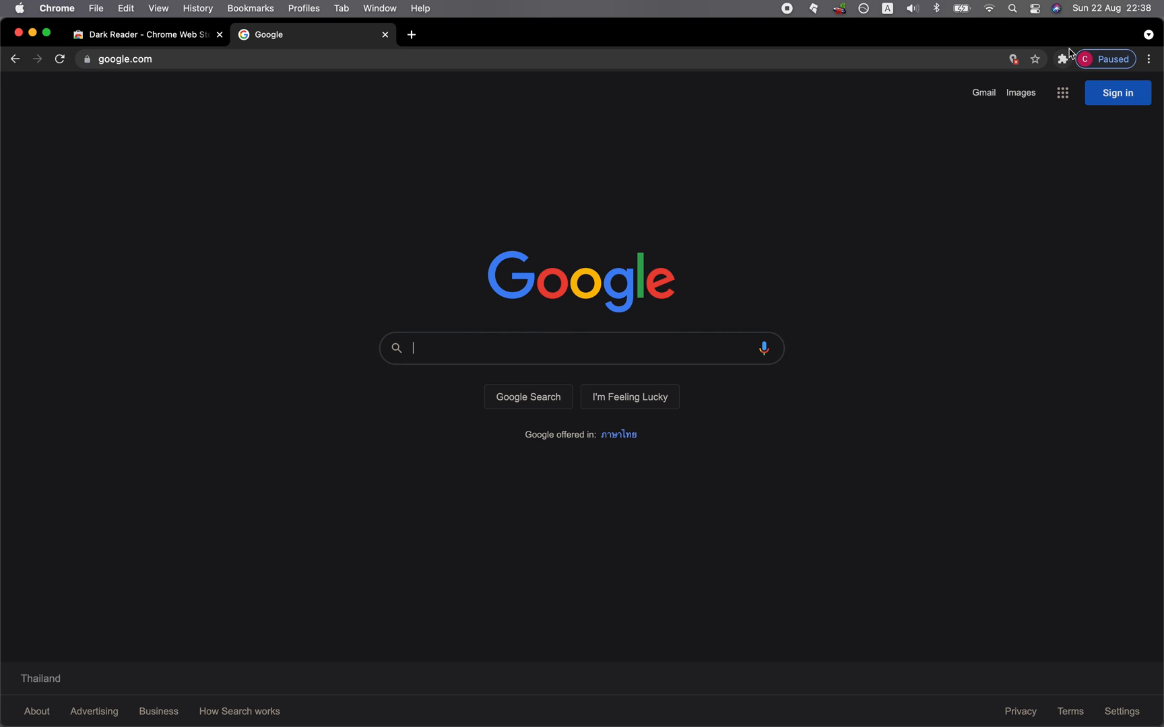
mouse_move(1064, 59)
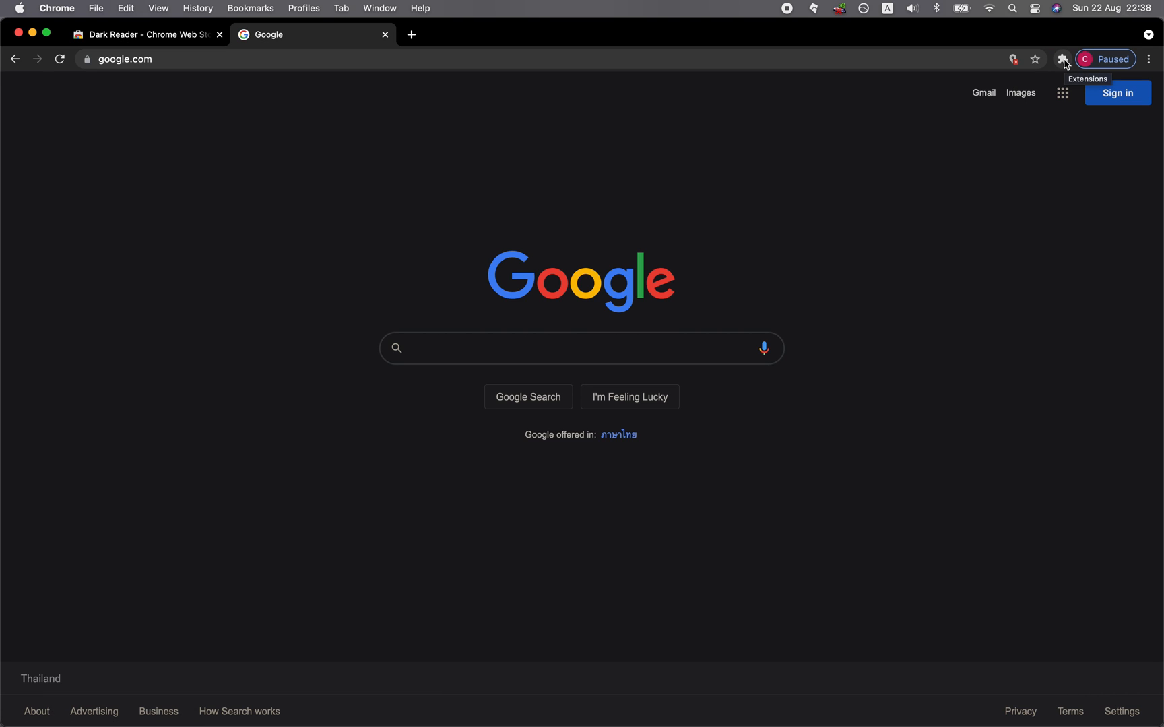
click(581, 348)
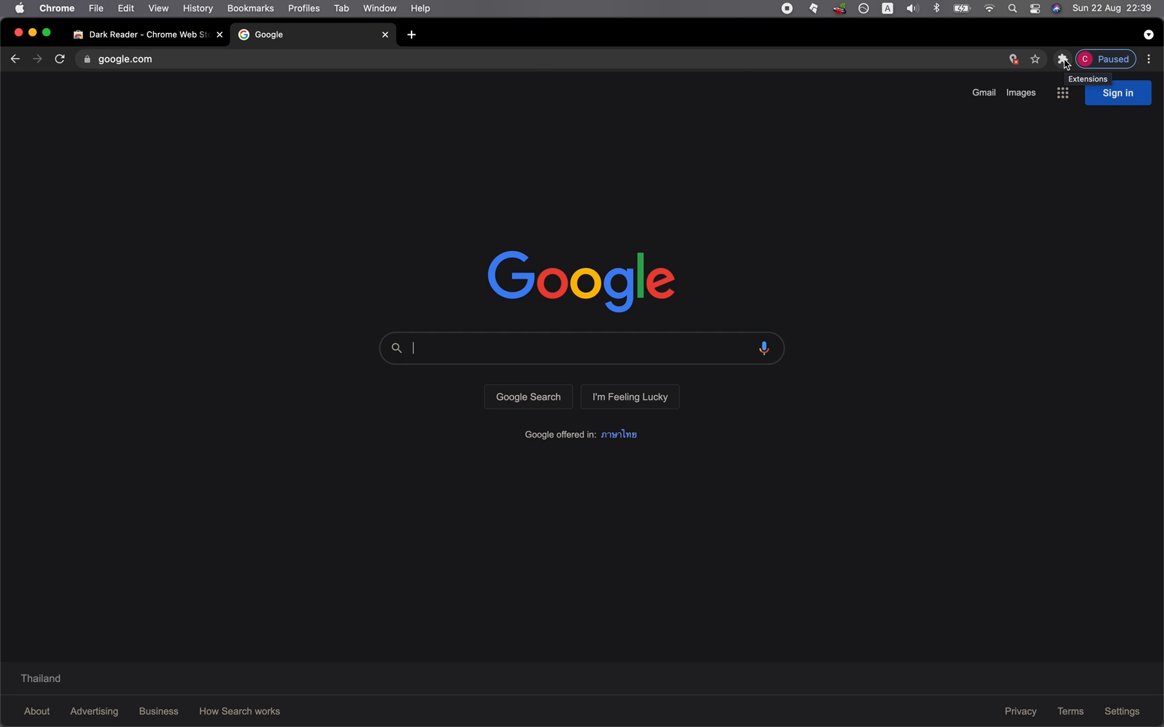
click(1062, 59)
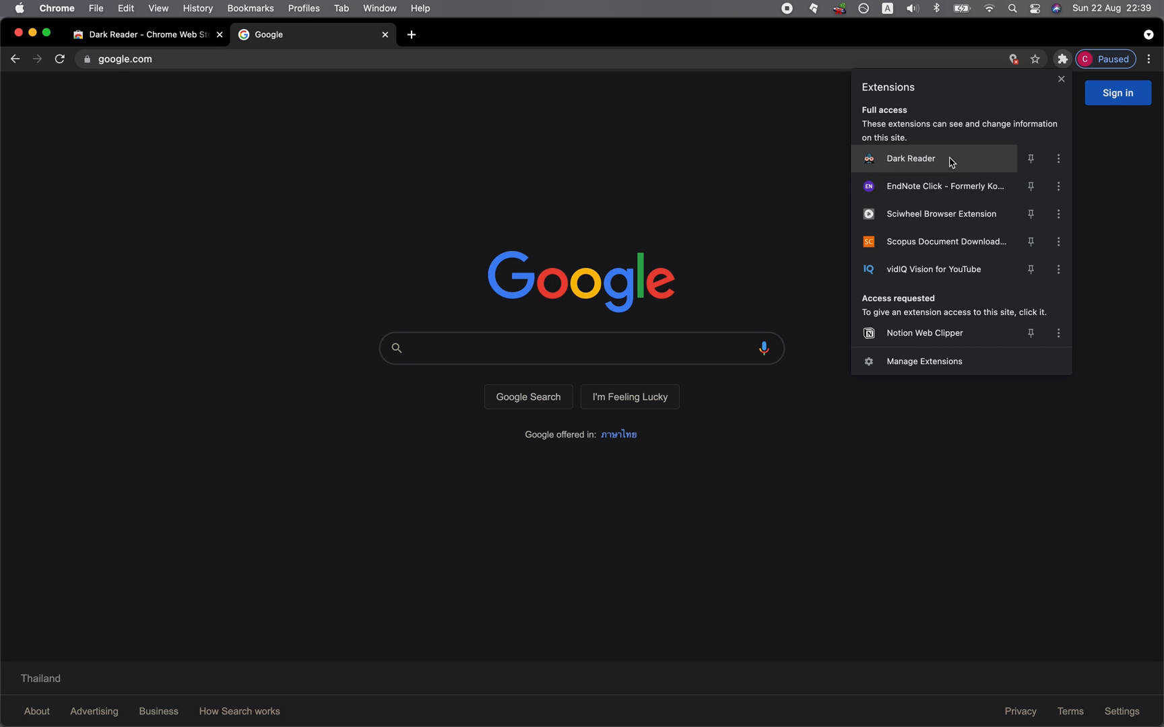
click(910, 158)
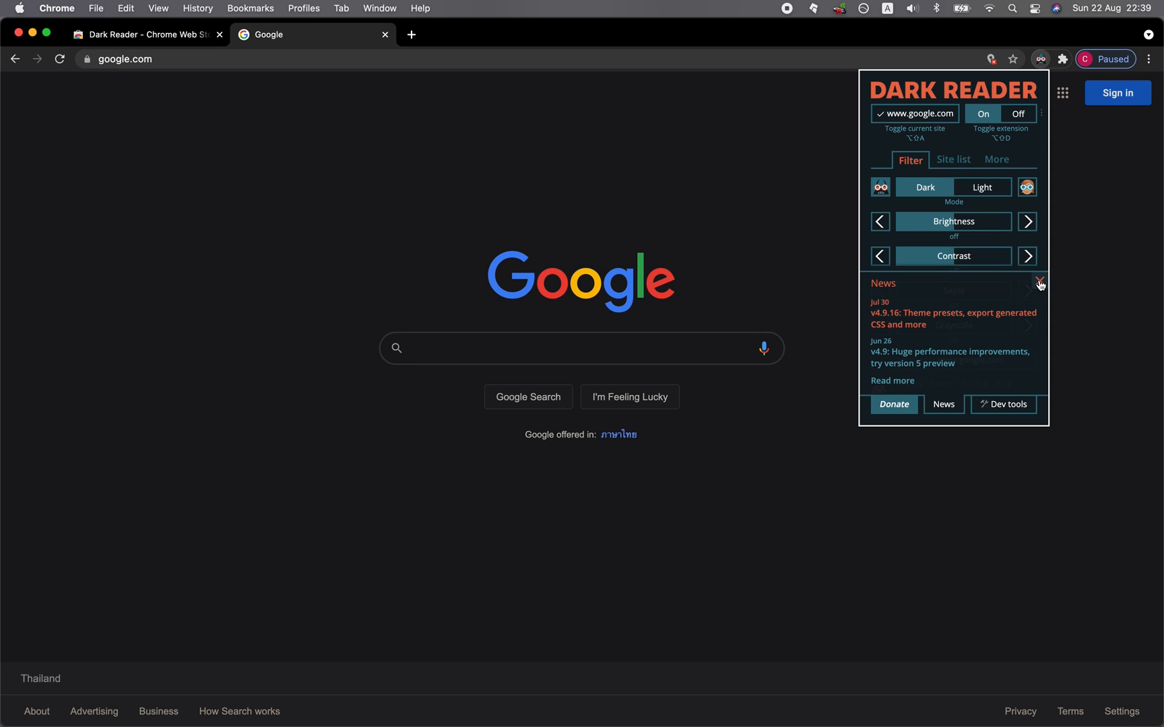
Close Dark Reader's News panel, try Brightness and a strong Sepia tint, then turn both off
click(1039, 284)
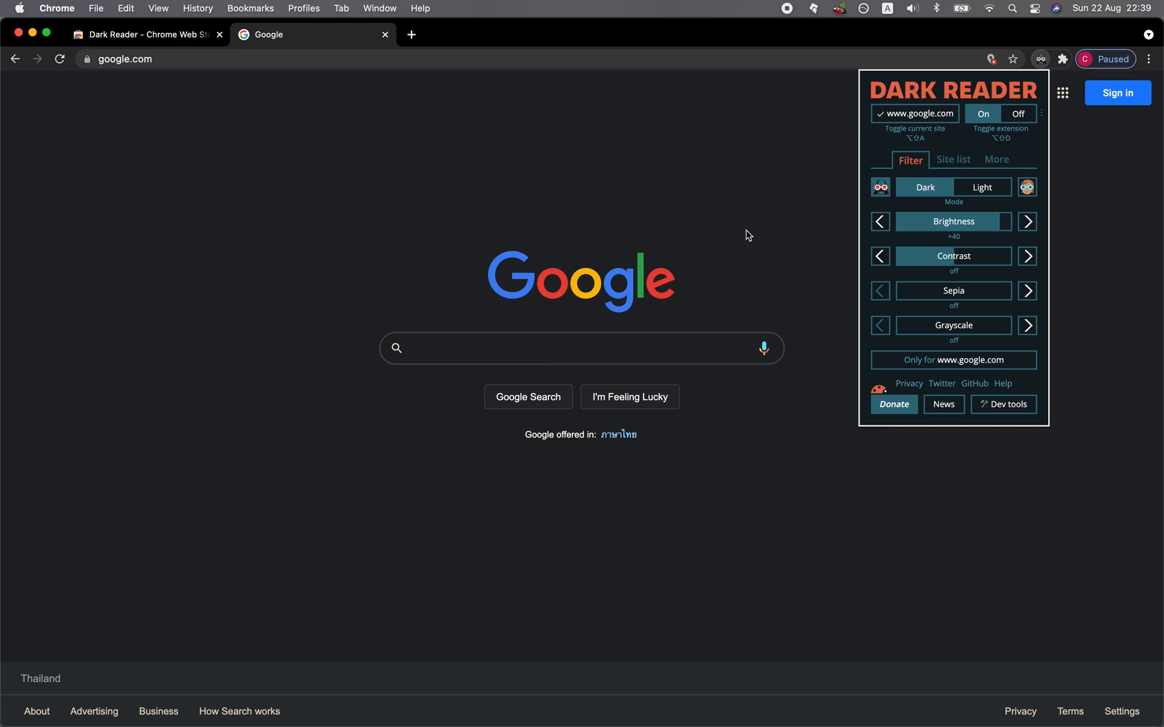
click(879, 221)
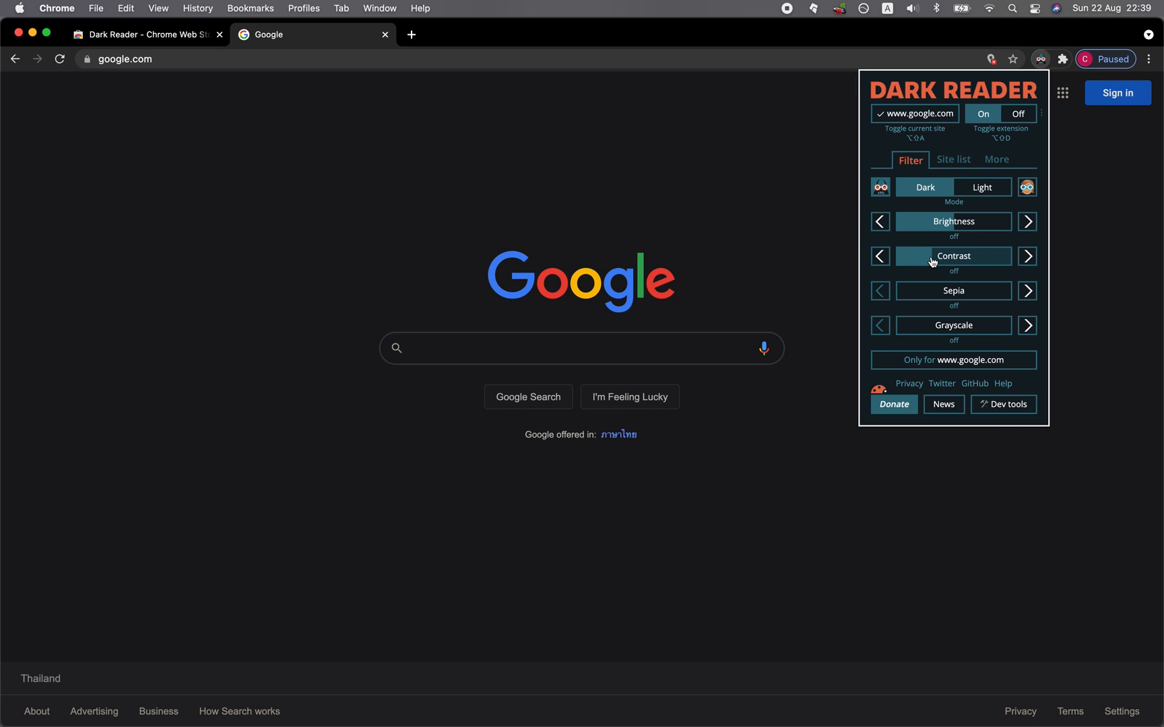
mouse_move(970, 295)
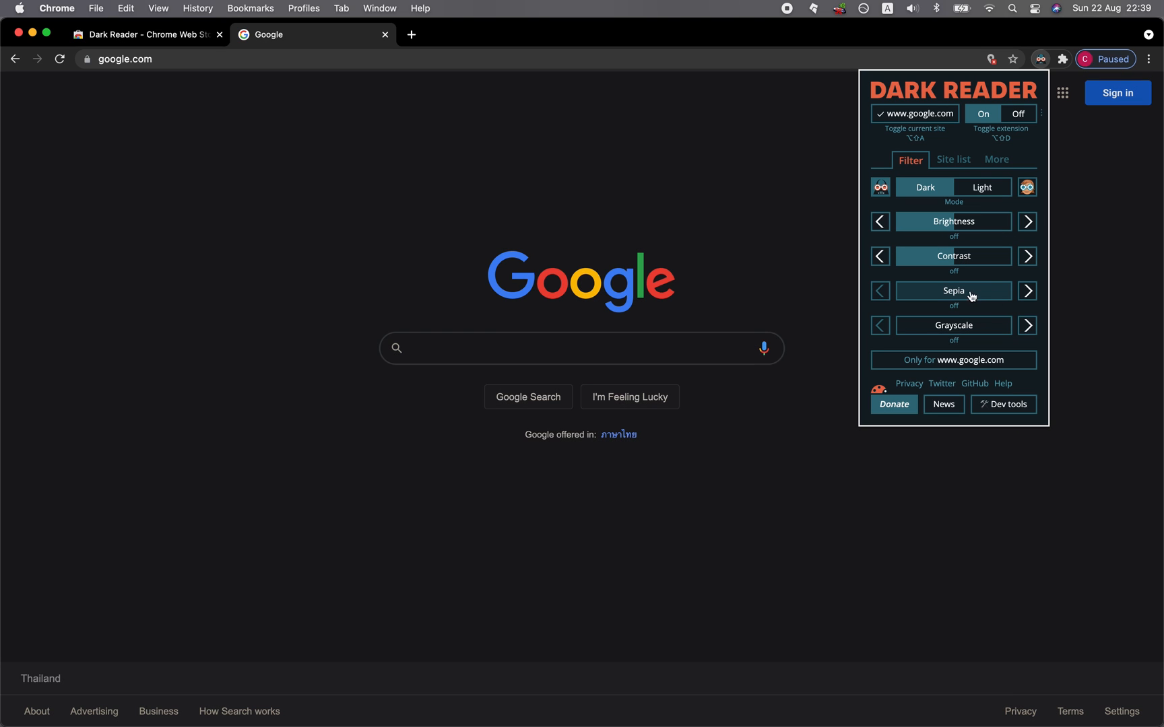
click(1027, 290)
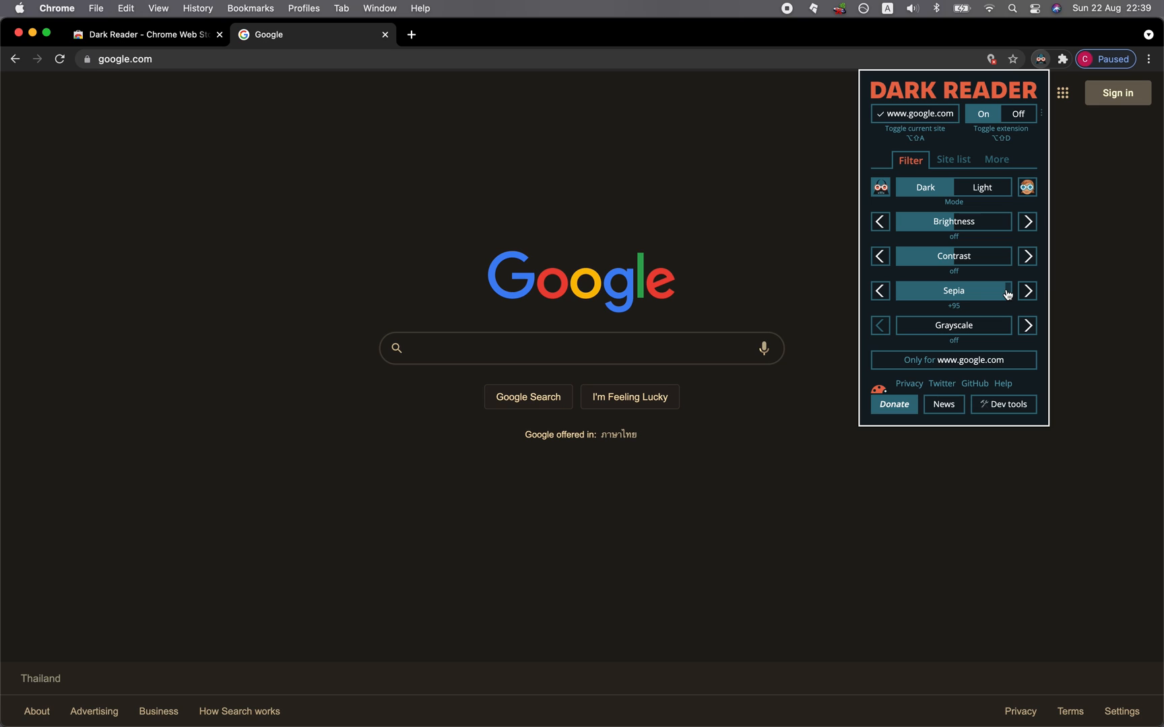
mouse_move(975, 293)
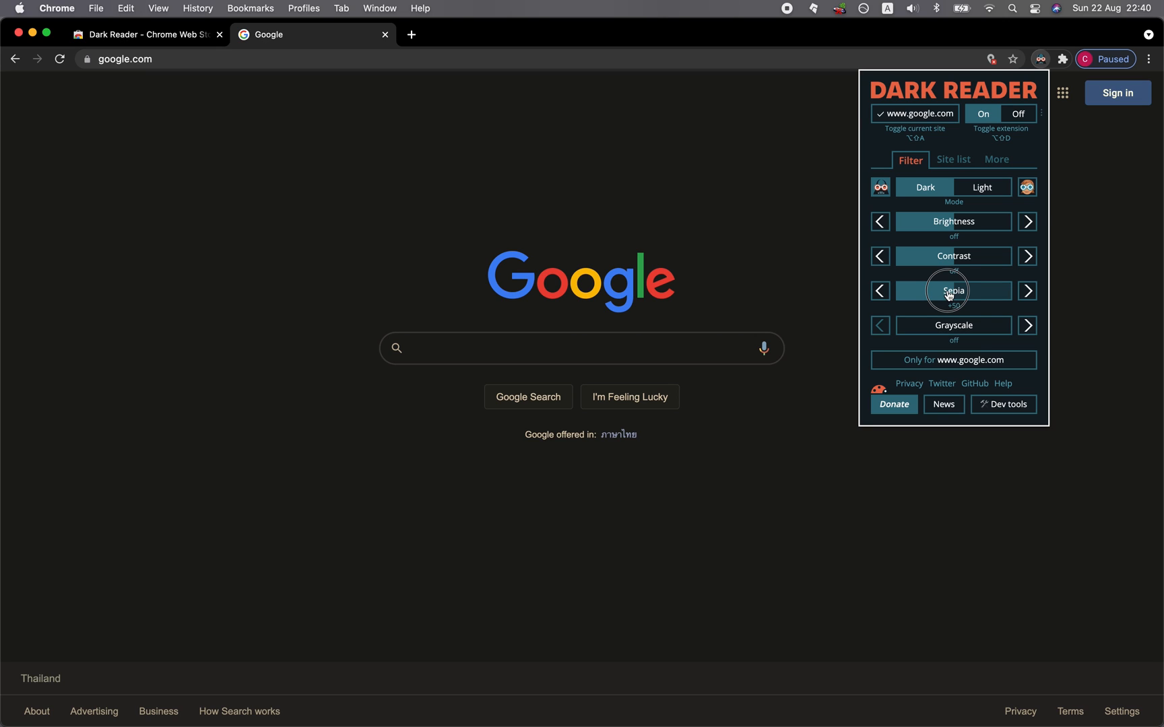
click(880, 291)
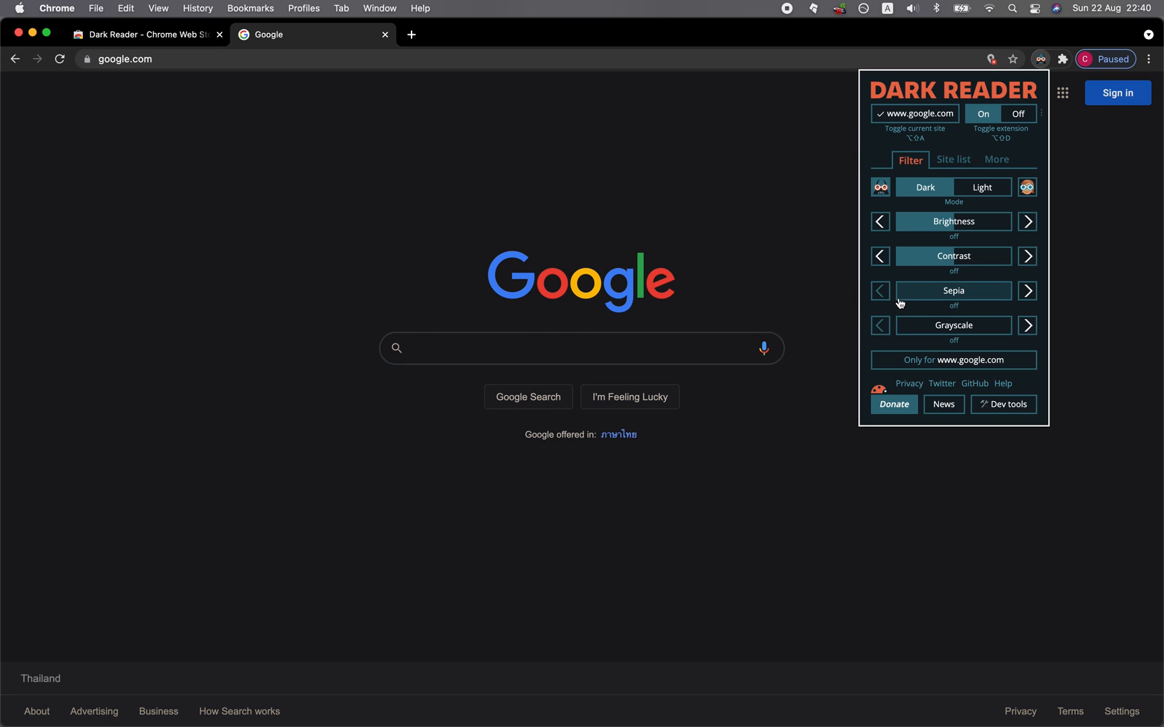
mouse_move(955, 297)
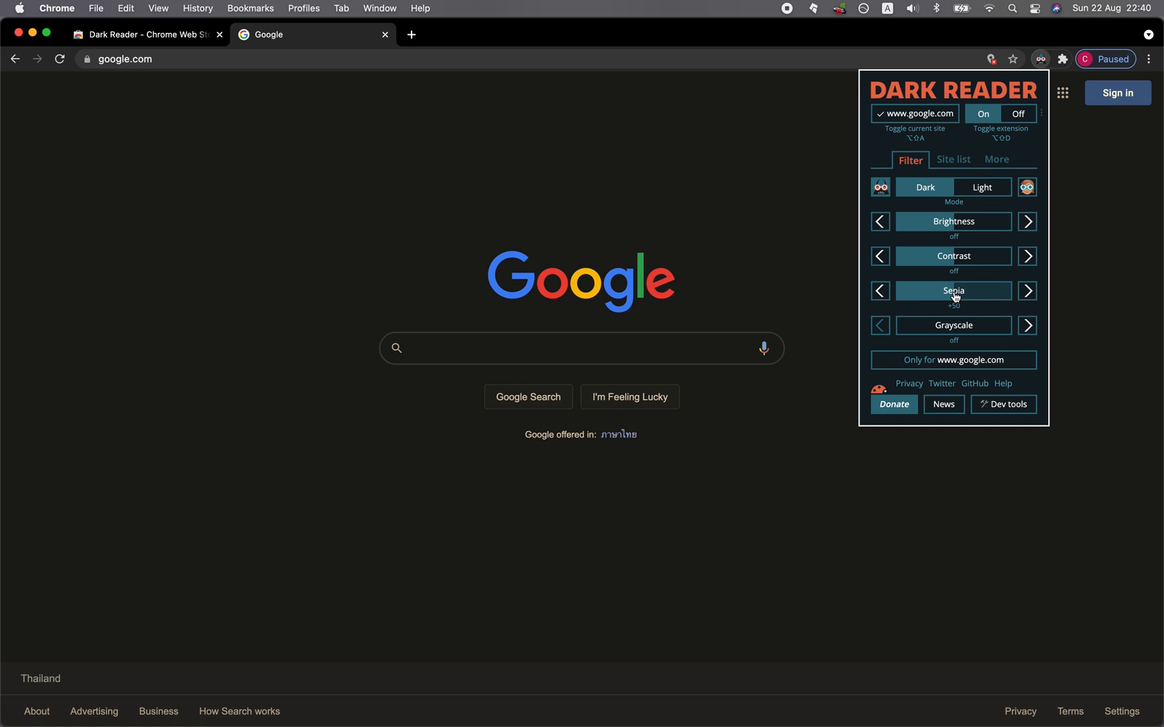
mouse_move(661, 212)
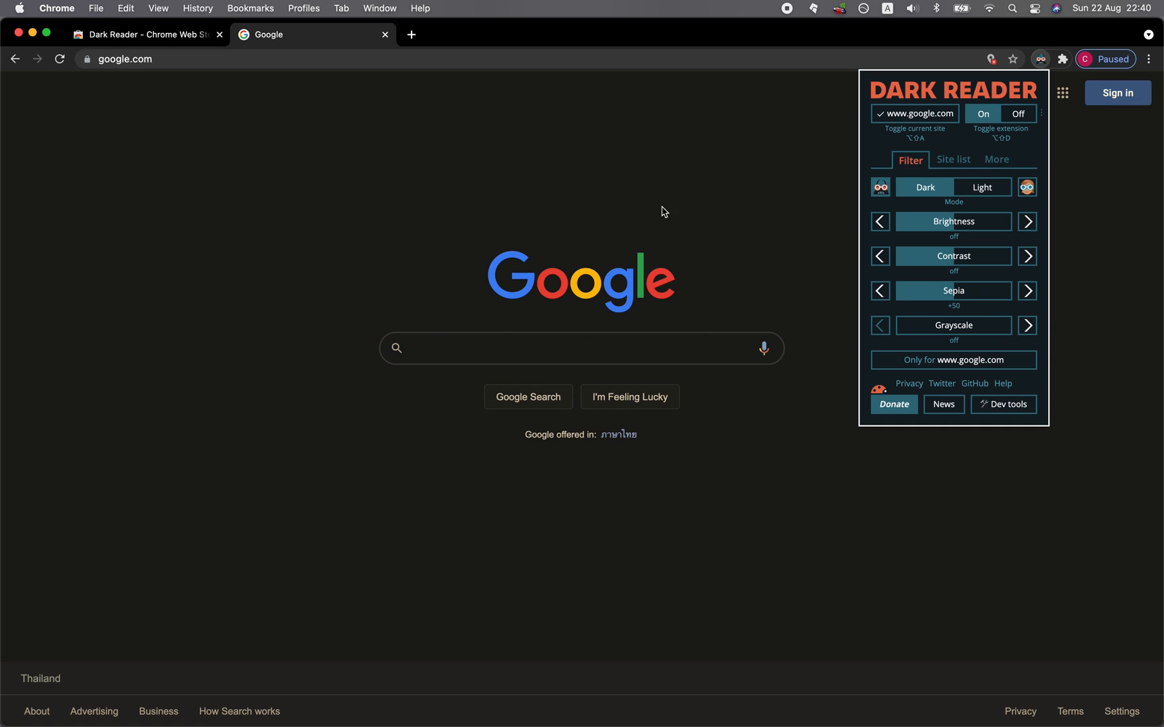
mouse_move(761, 259)
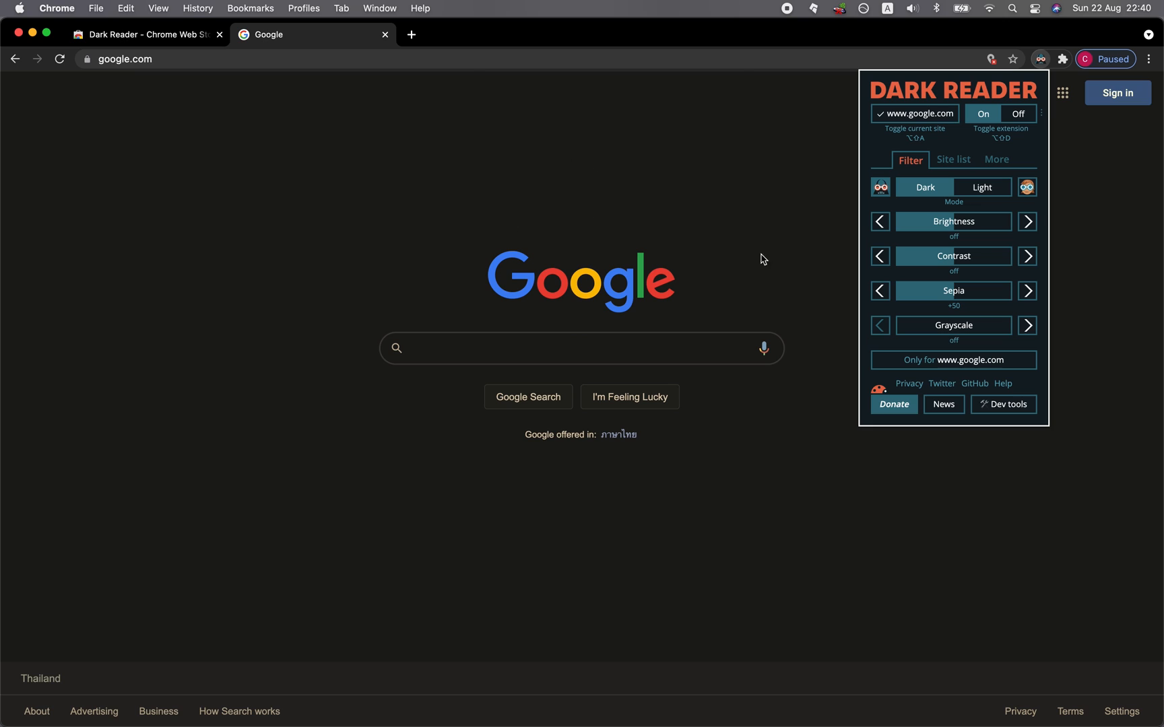
mouse_move(978, 180)
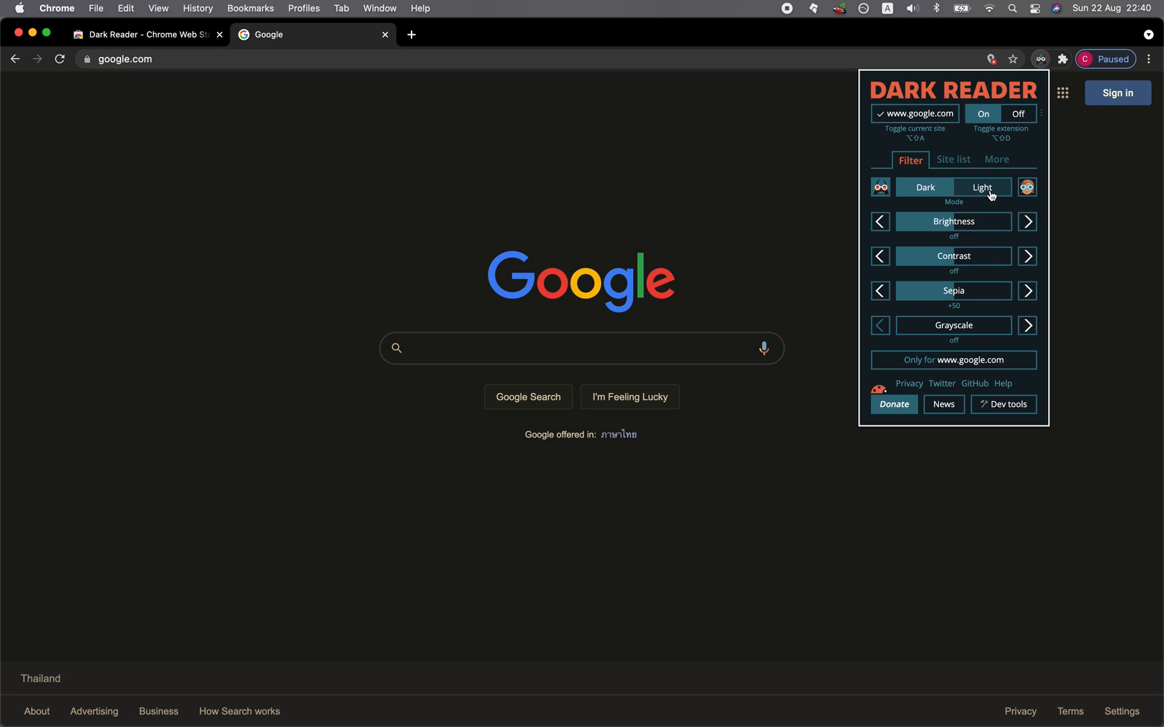
Try Light mode, set Sepia to +50 and Brightness to -10, then show the More options
click(981, 186)
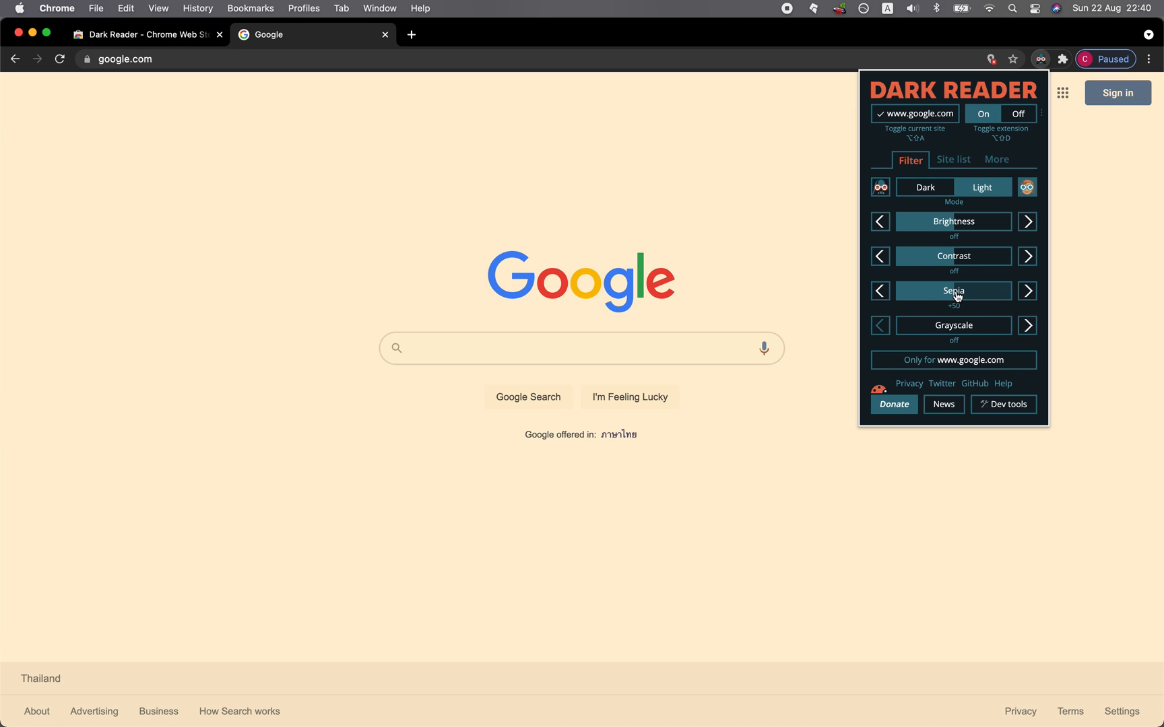
mouse_move(936, 295)
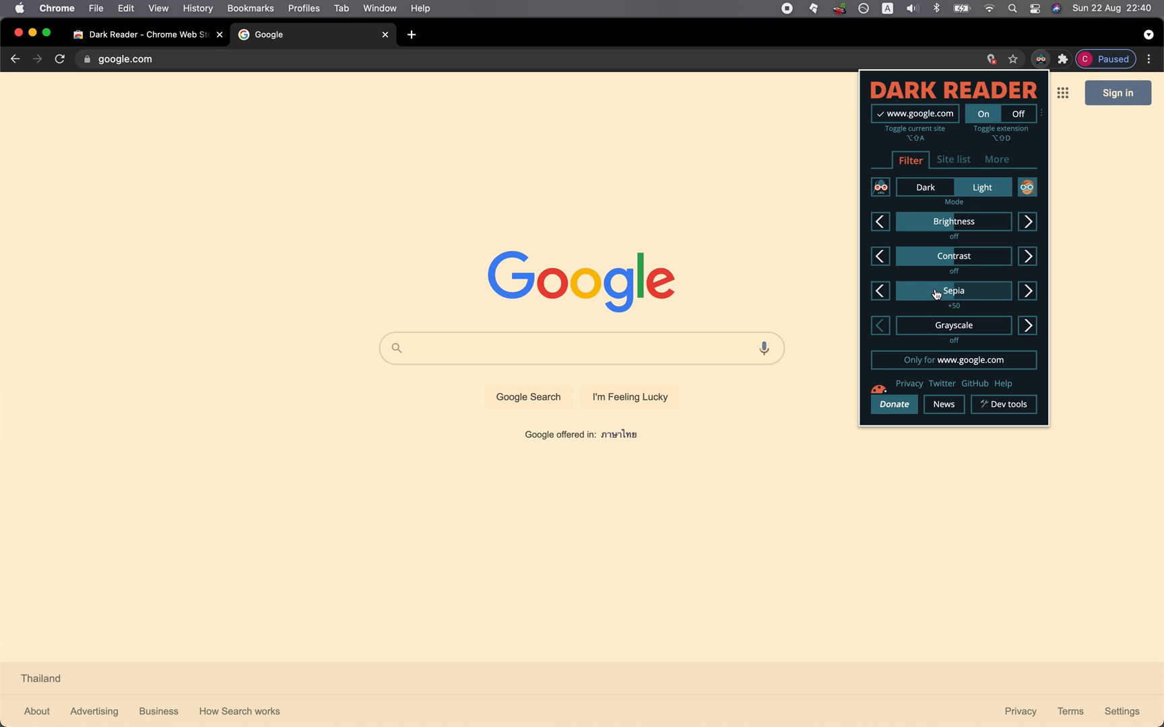
click(1027, 291)
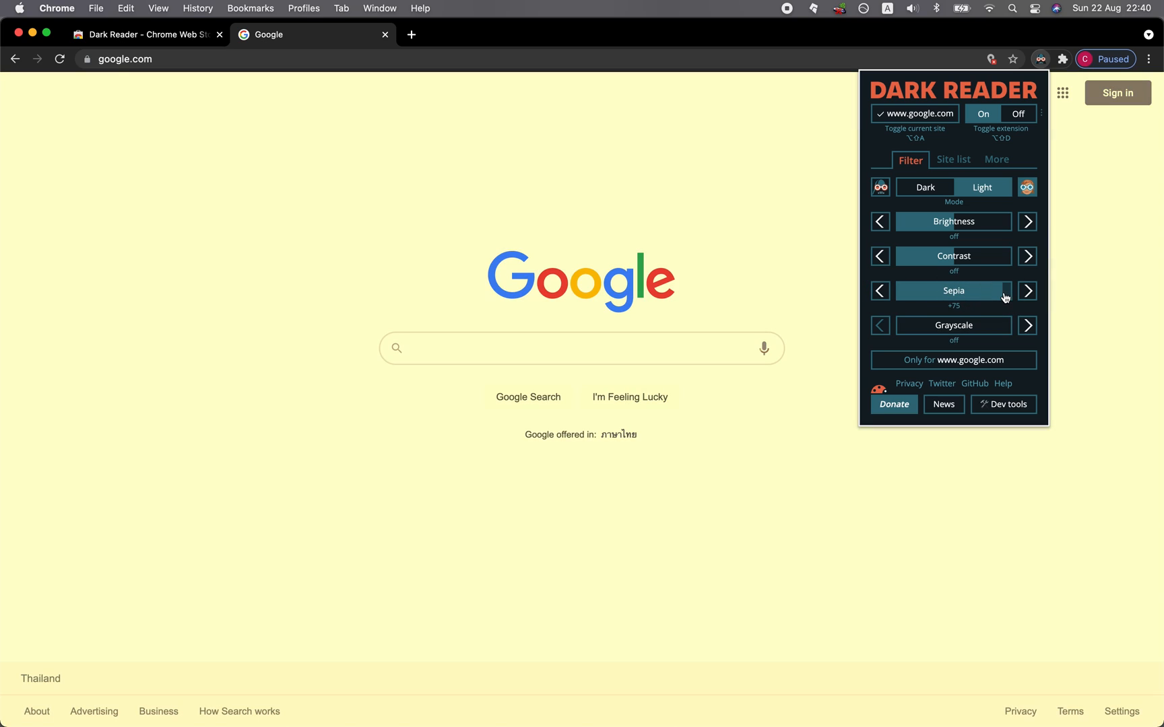
click(880, 291)
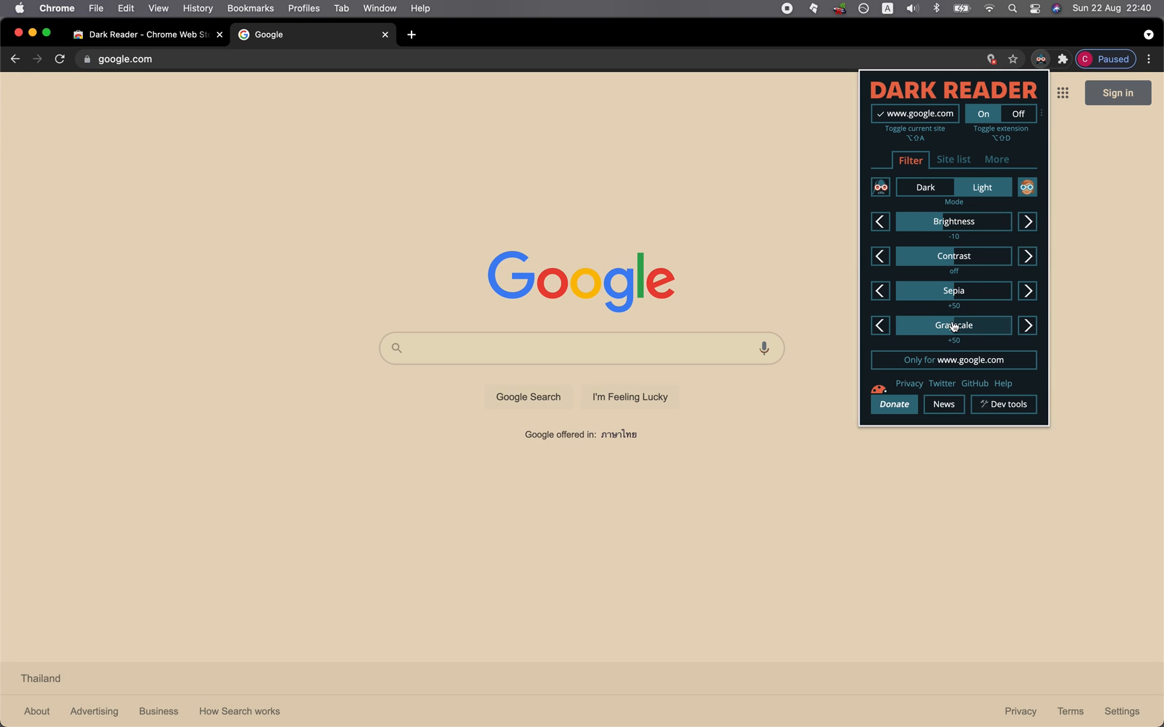
click(997, 159)
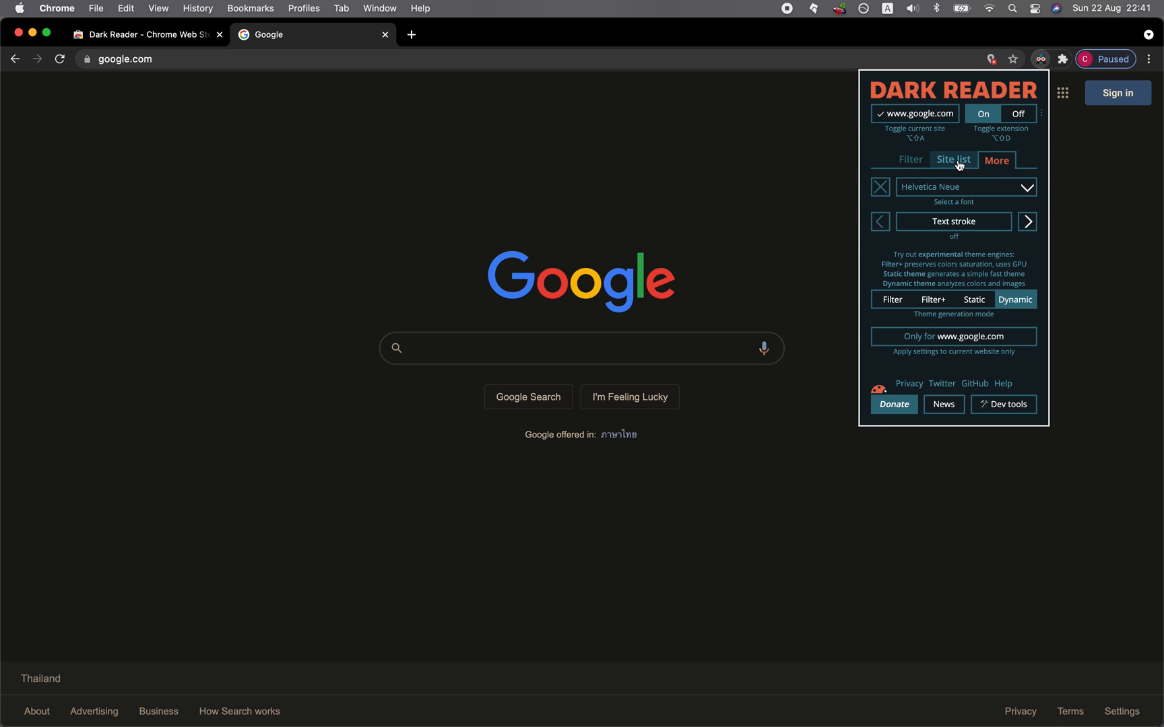
Return to Dark Reader's Filter tab, preview Light mode, then switch Google back to Dark
click(909, 160)
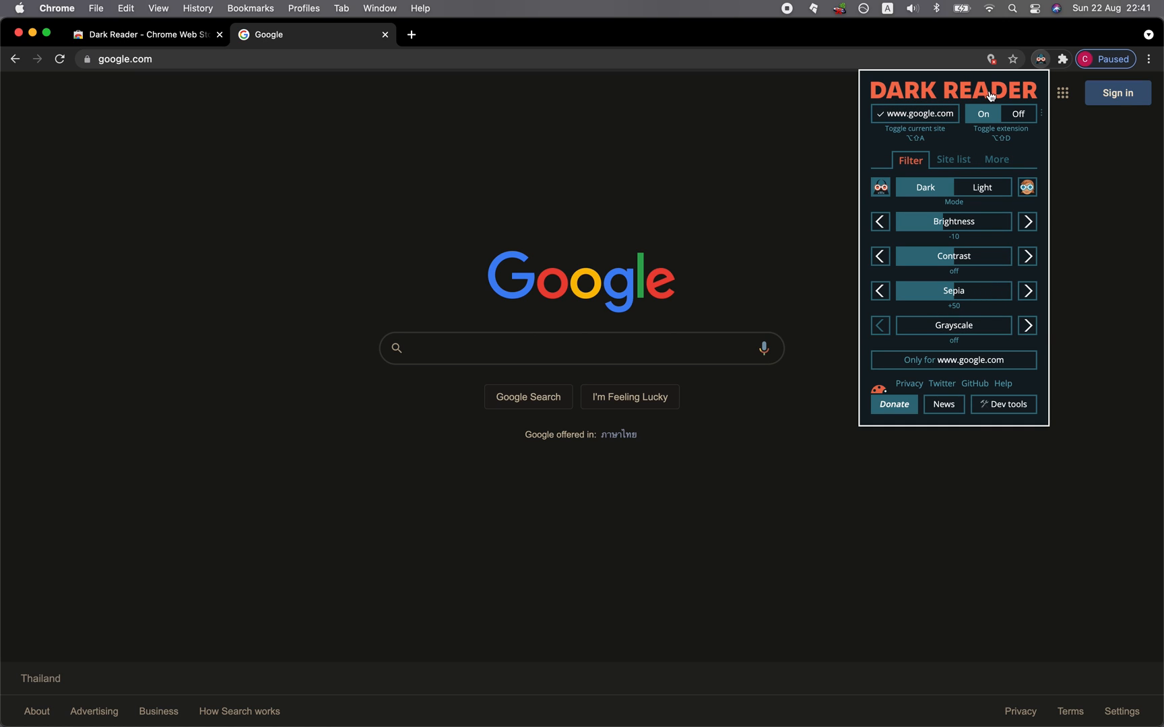
mouse_move(914, 129)
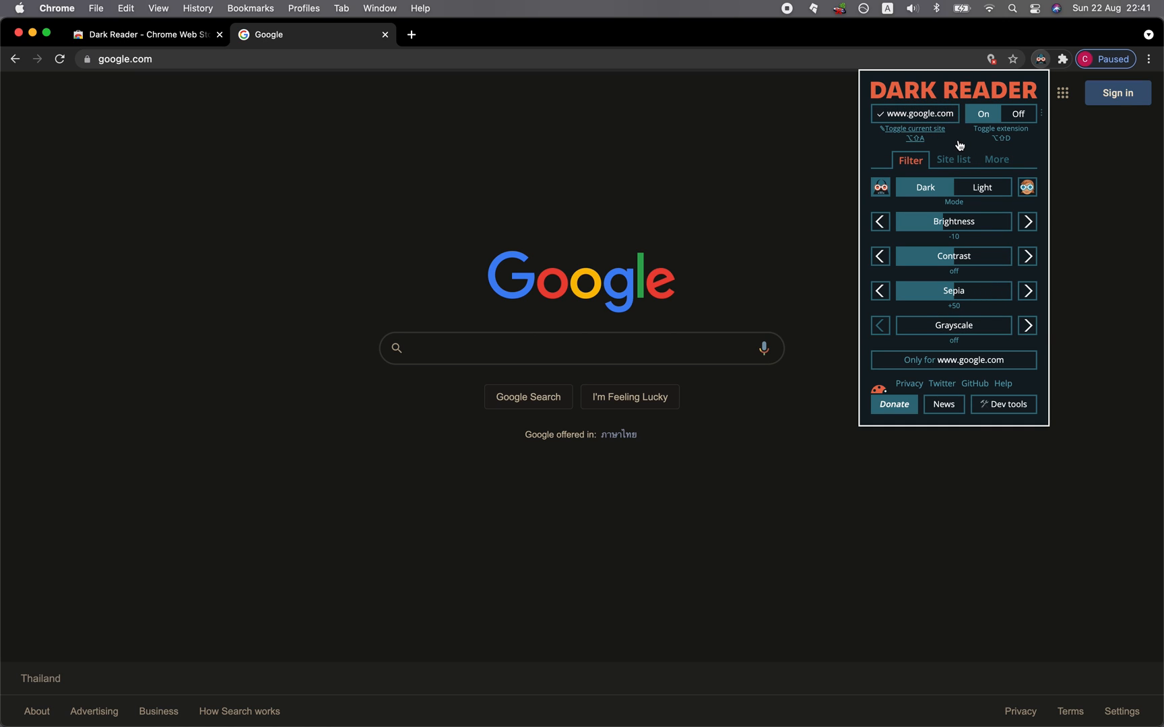
click(981, 187)
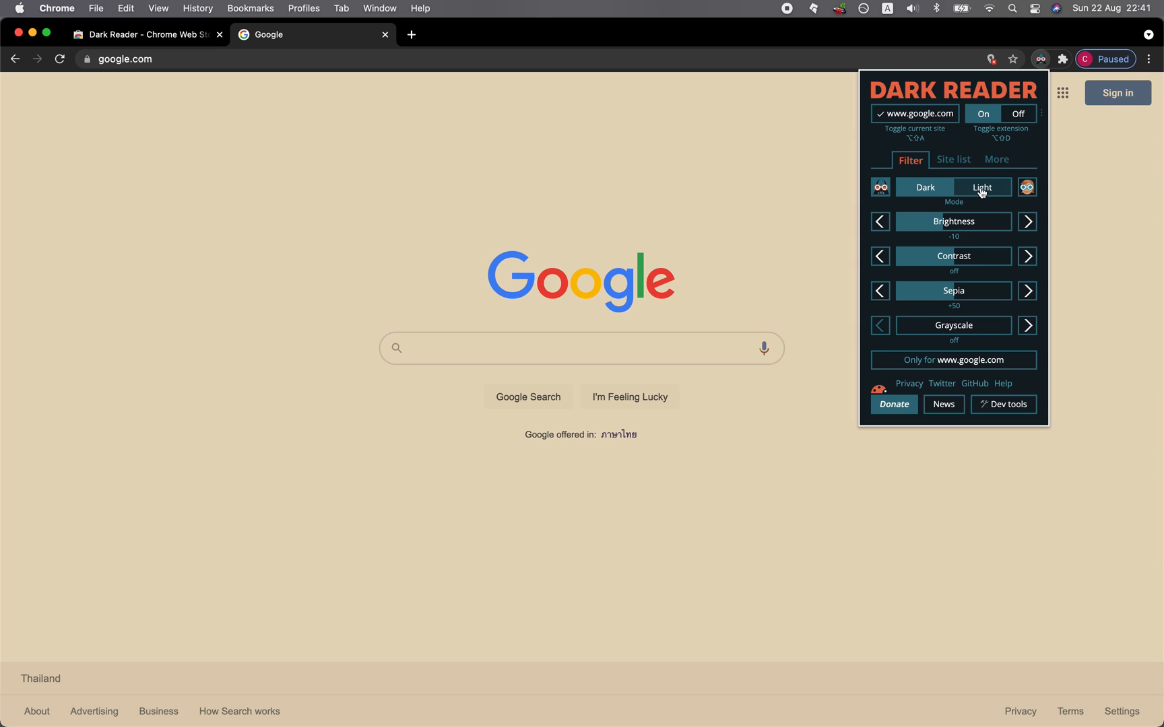
click(924, 187)
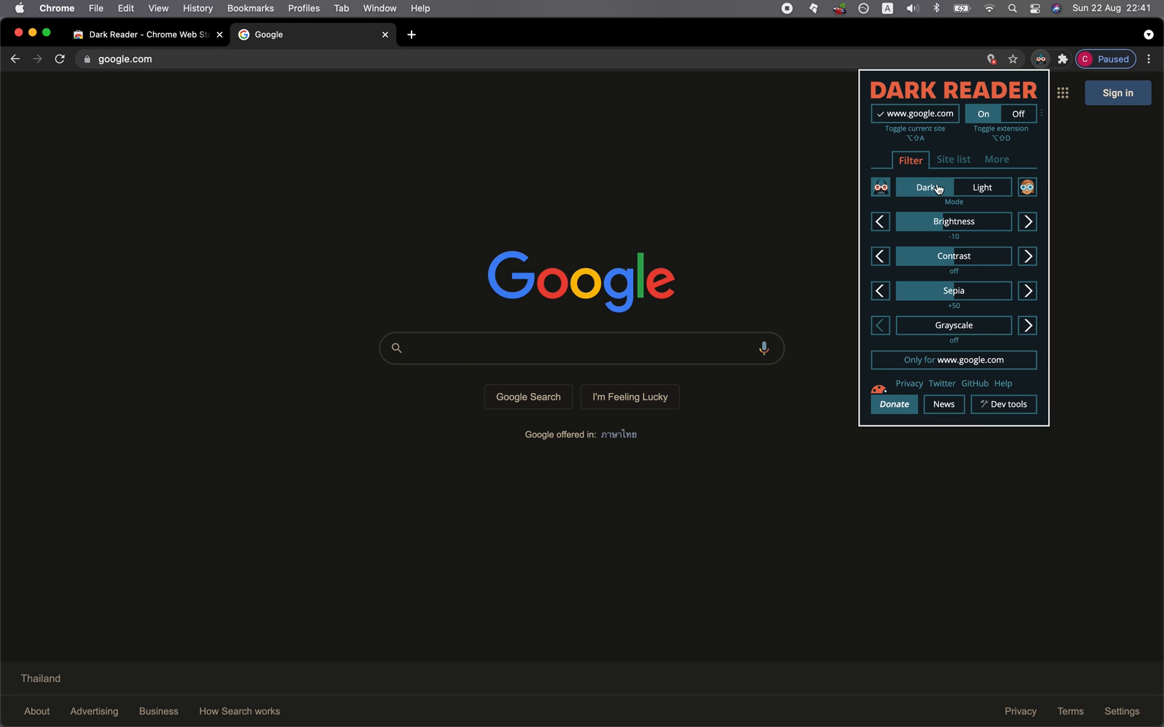